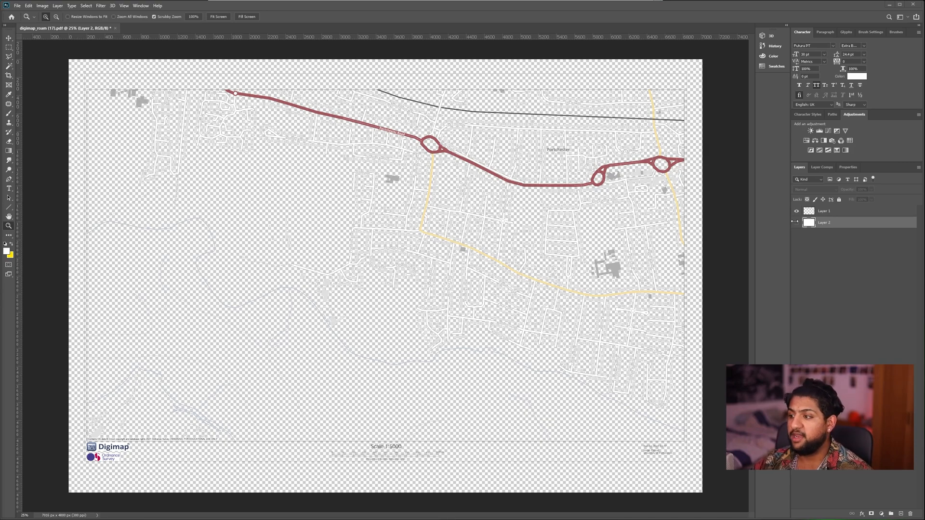
{"action": "mouse_move", "coordinate": [730, 225]}
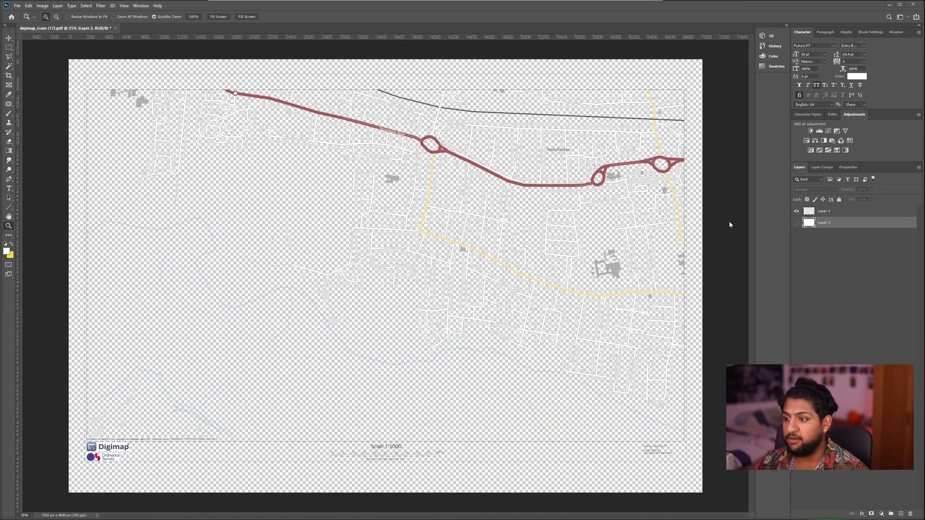
{"action": "mouse_move", "coordinate": [109, 318]}
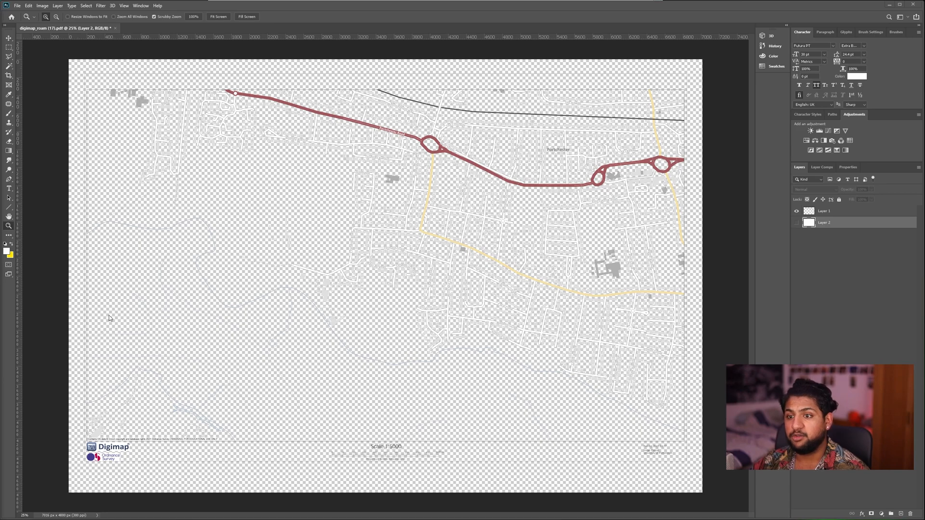
{"action": "mouse_move", "coordinate": [122, 367]}
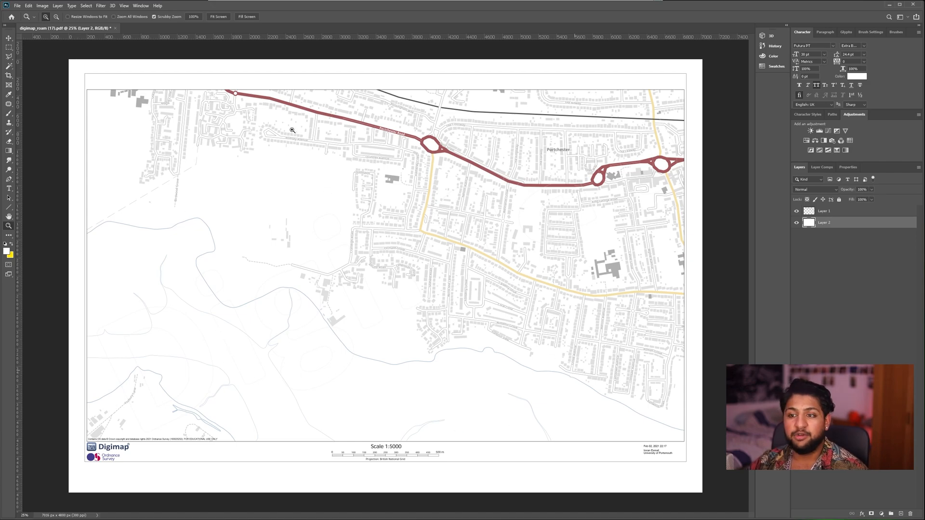
{"action": "mouse_move", "coordinate": [225, 147]}
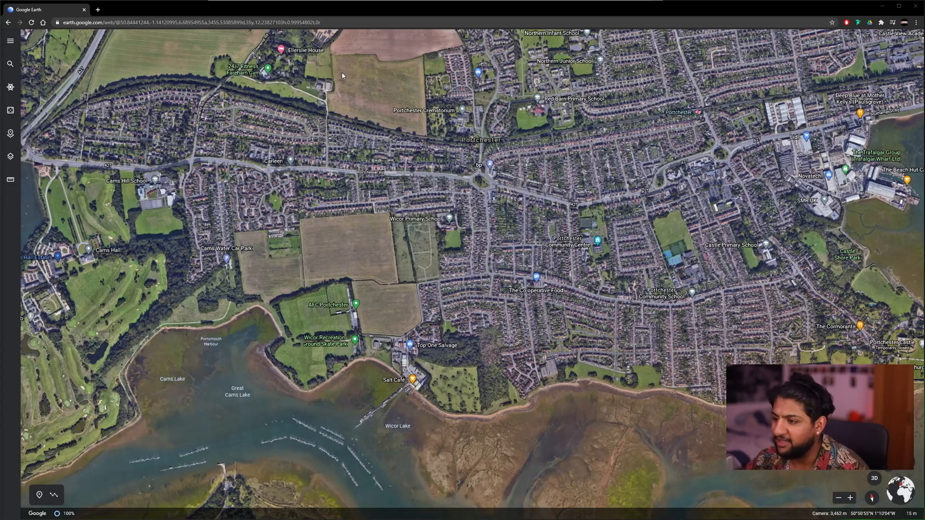
{"action": "mouse_move", "coordinate": [731, 33]}
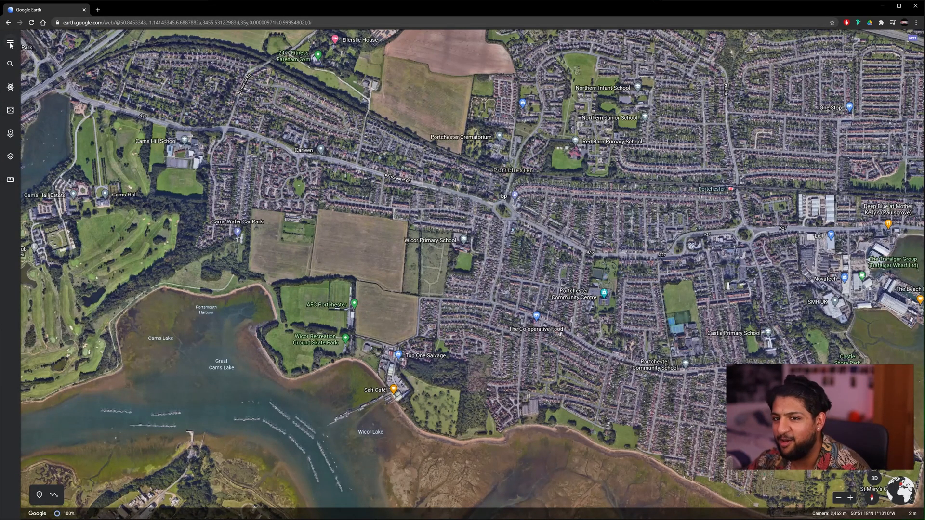
Choose the full-detail Map Style with 3D buildings from Google Earth's main menu
{"action": "left_click", "coordinate": [9, 40]}
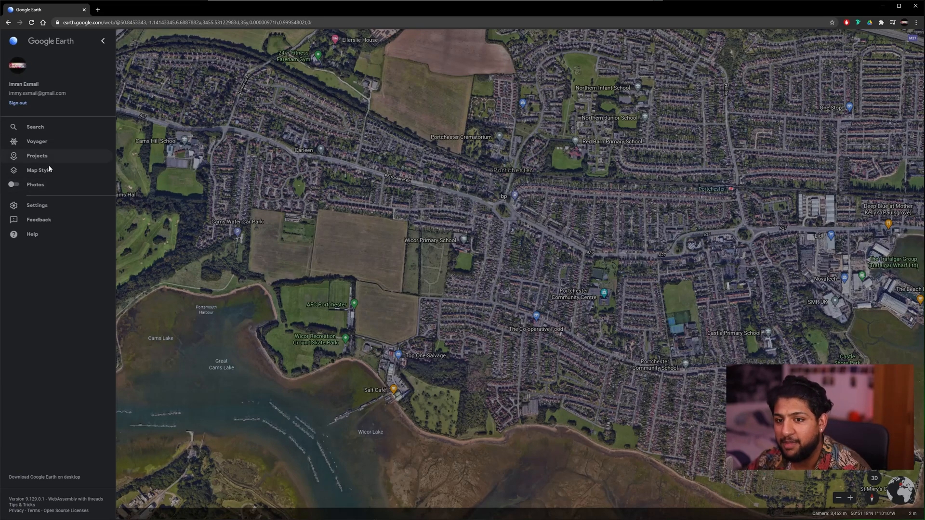
{"action": "left_click", "coordinate": [37, 169]}
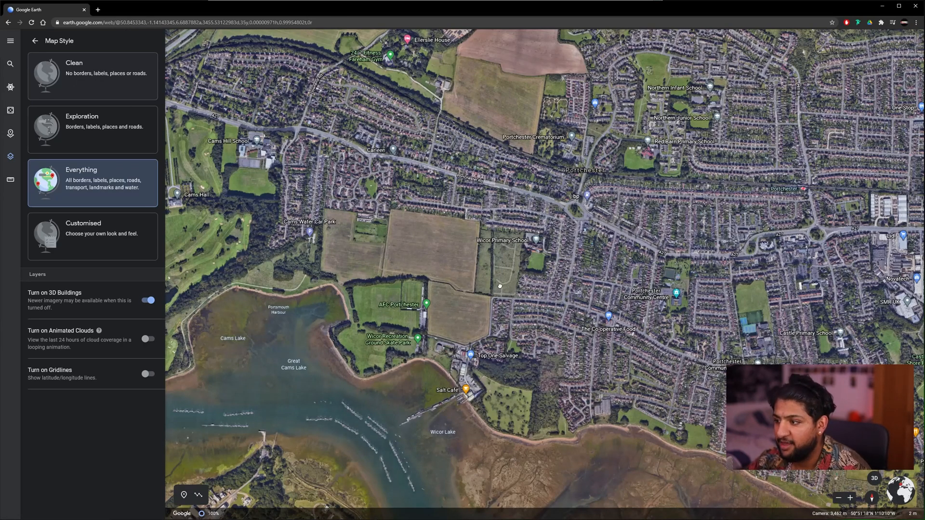
{"action": "left_click", "coordinate": [93, 75]}
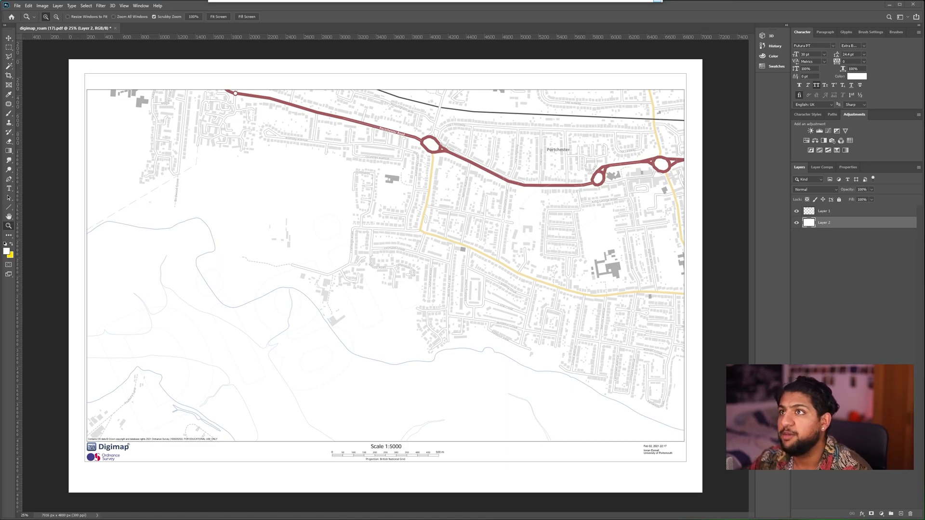
{"action": "mouse_move", "coordinate": [388, 277]}
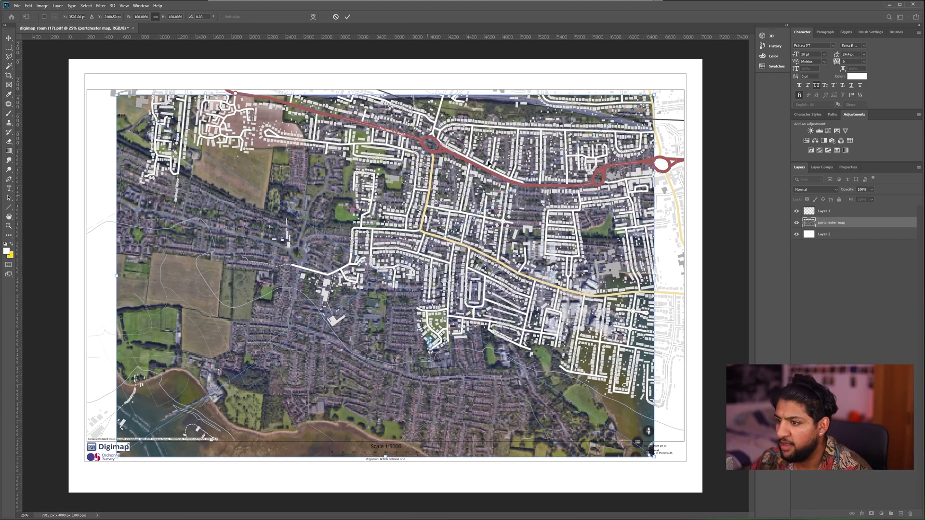
{"action": "mouse_move", "coordinate": [359, 250]}
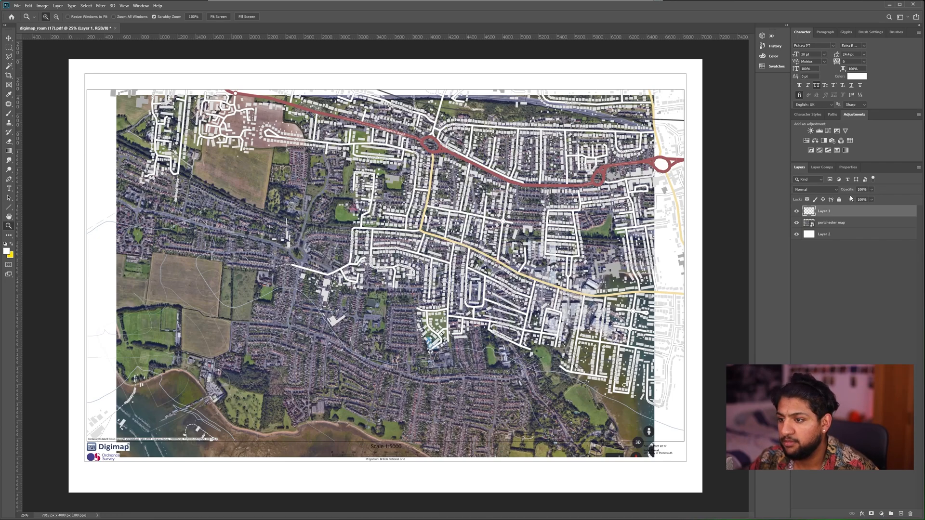
Select the pasted satellite photo layer beneath the street linework
{"action": "left_click", "coordinate": [832, 223]}
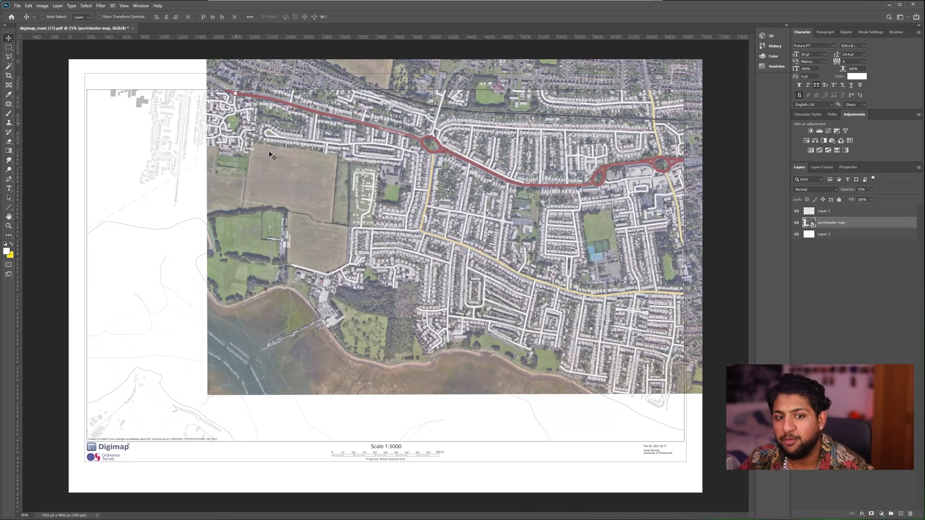
{"action": "mouse_move", "coordinate": [319, 194]}
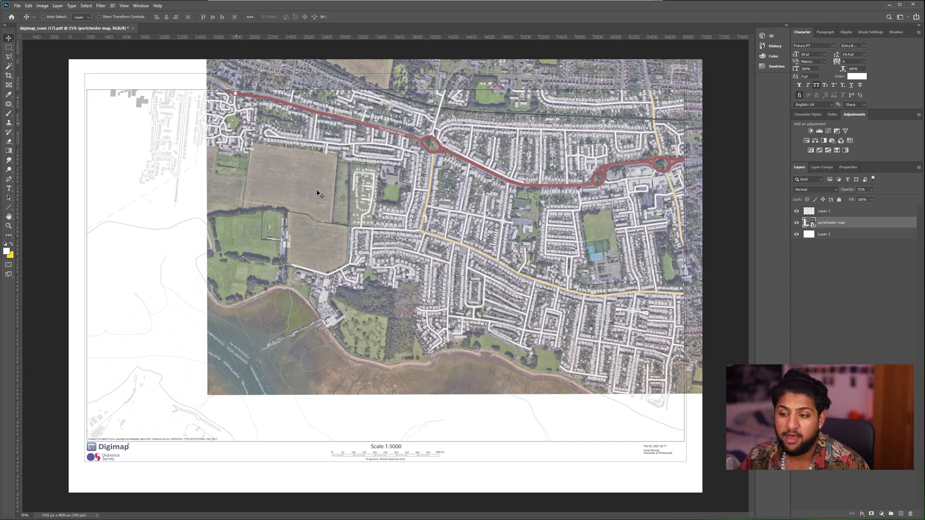
{"action": "mouse_move", "coordinate": [83, 341]}
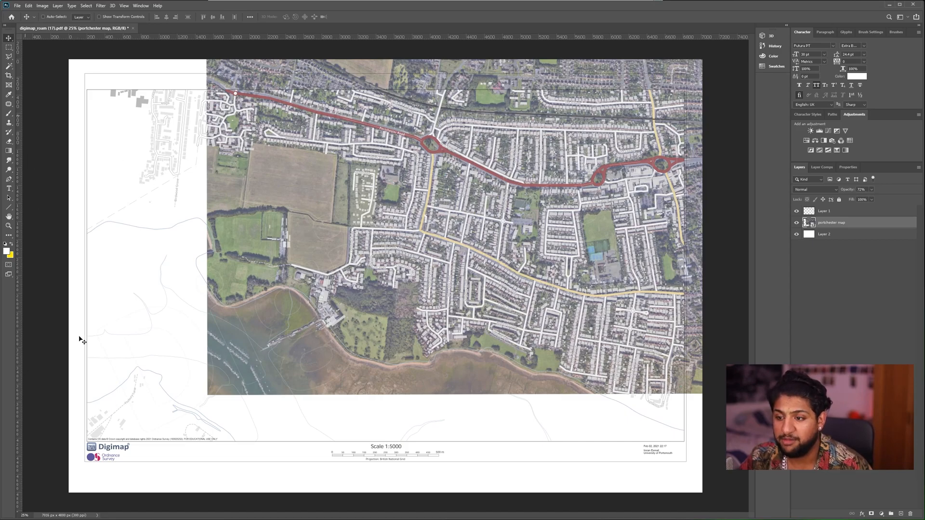
{"action": "mouse_move", "coordinate": [425, 359]}
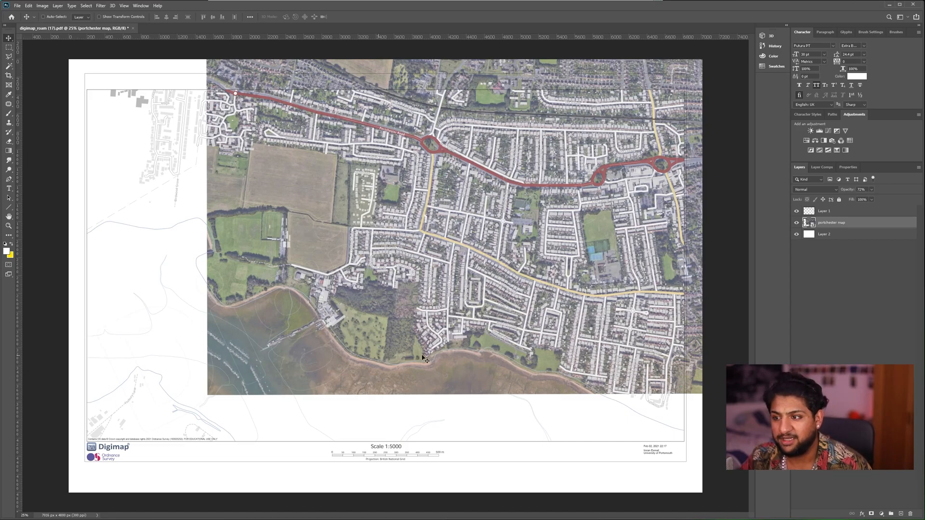
{"action": "mouse_move", "coordinate": [322, 222]}
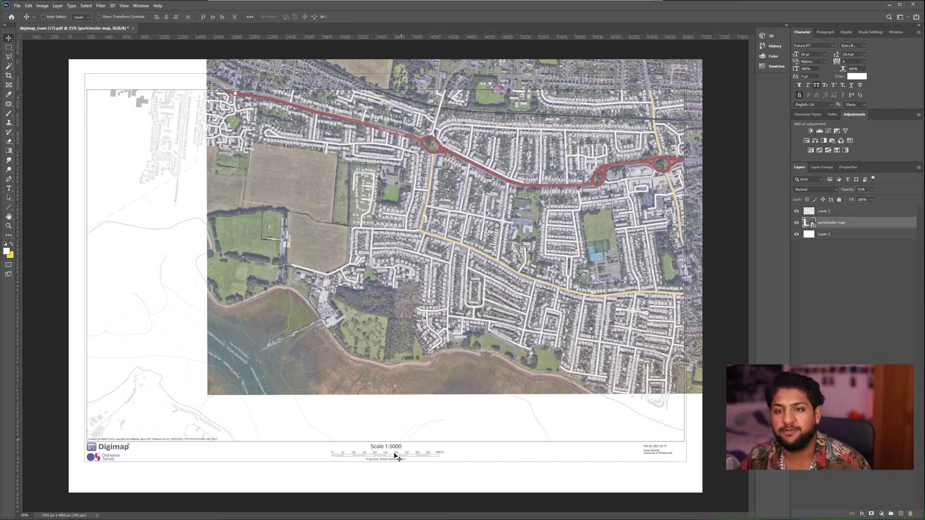
{"action": "mouse_move", "coordinate": [145, 100]}
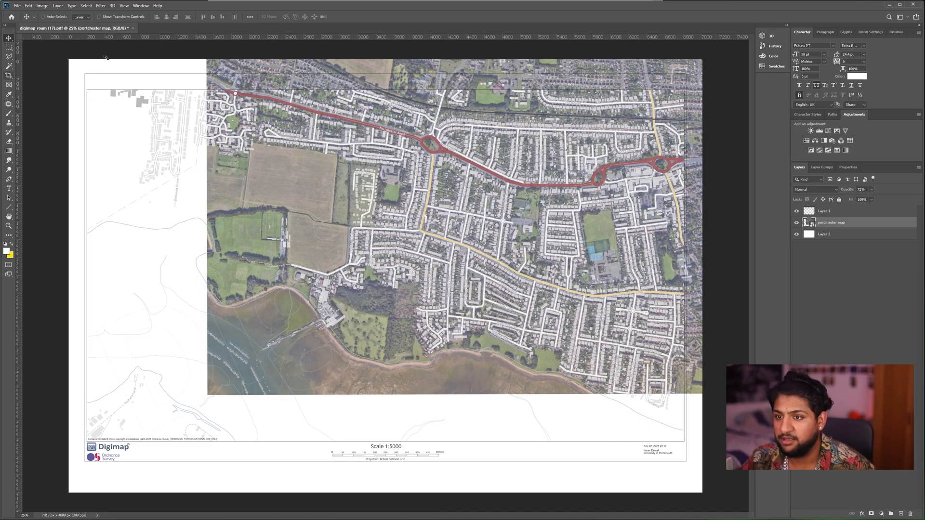
Crop the canvas to the satellite photo edges, removing the map footer and margins
{"action": "left_click", "coordinate": [9, 75]}
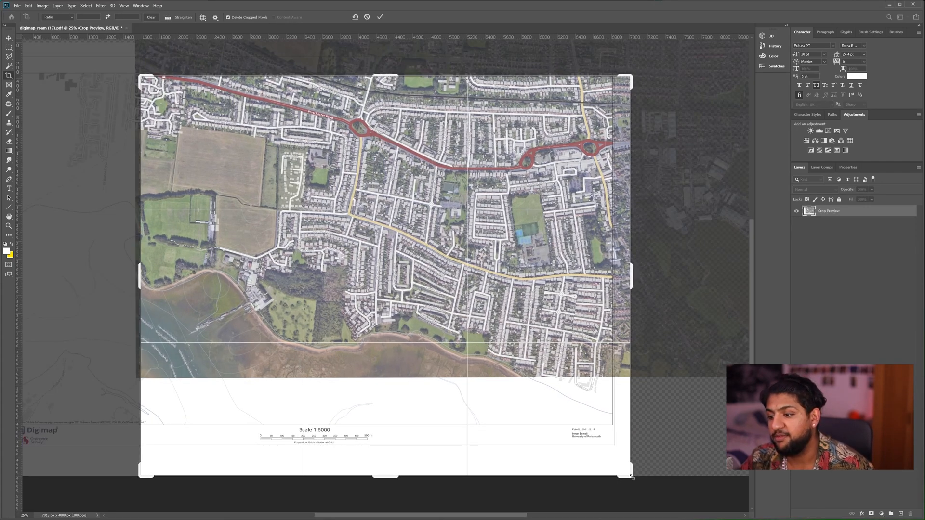
{"action": "left_click_drag", "start_coordinate": [632, 476], "coordinate": [620, 430]}
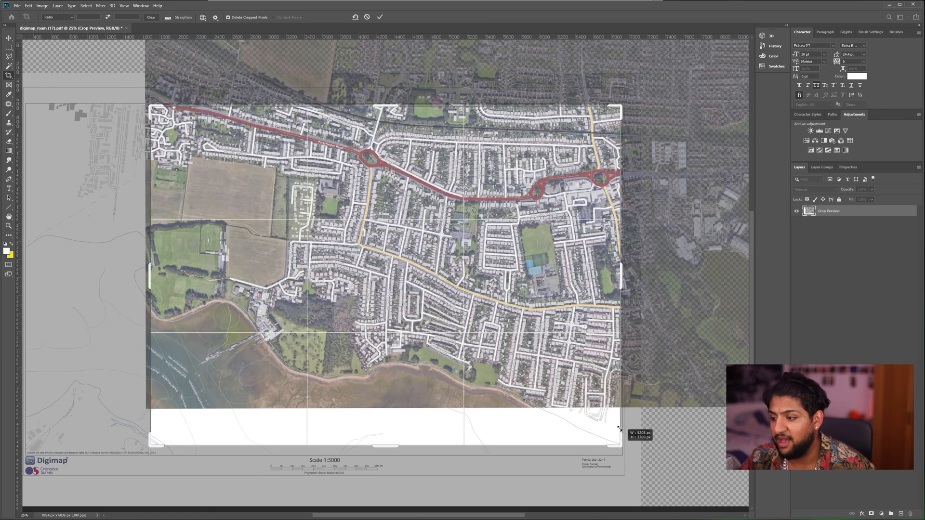
{"action": "left_click_drag", "start_coordinate": [620, 429], "coordinate": [620, 425]}
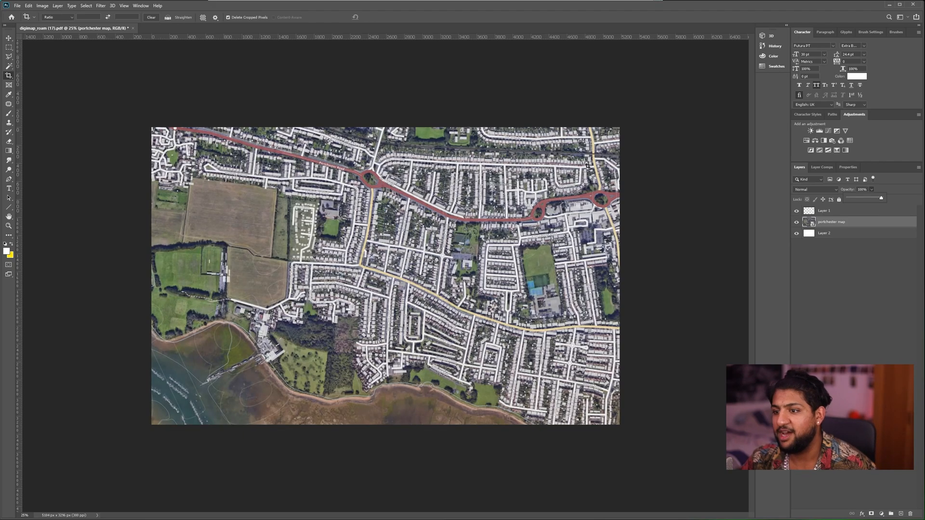
Rename the street linework layer to 'roads' and select the original beneath its copy
{"action": "left_click", "coordinate": [824, 211]}
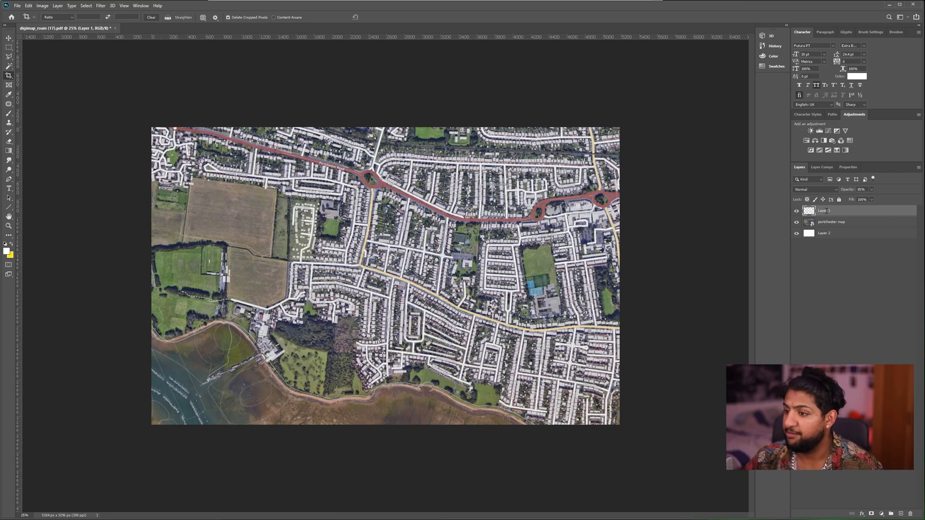
{"action": "double_click", "coordinate": [823, 211]}
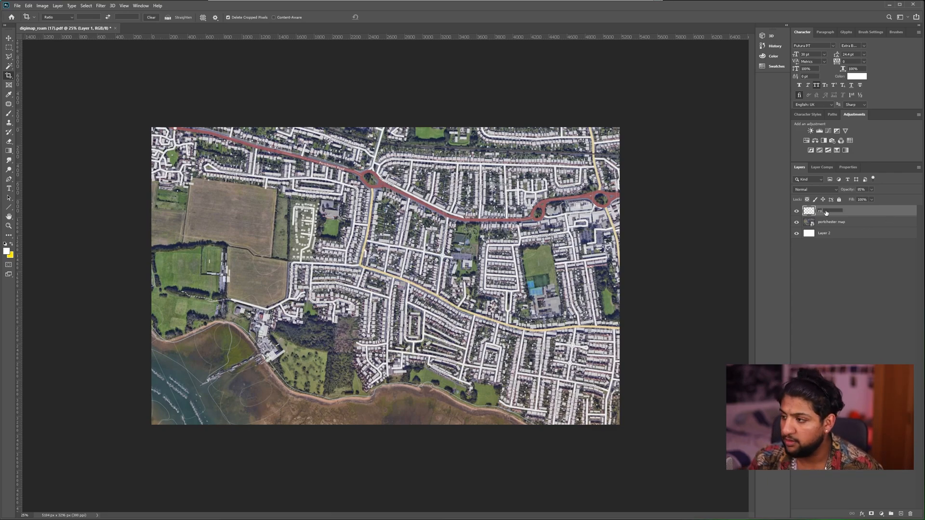
{"action": "type", "text": "roads"}
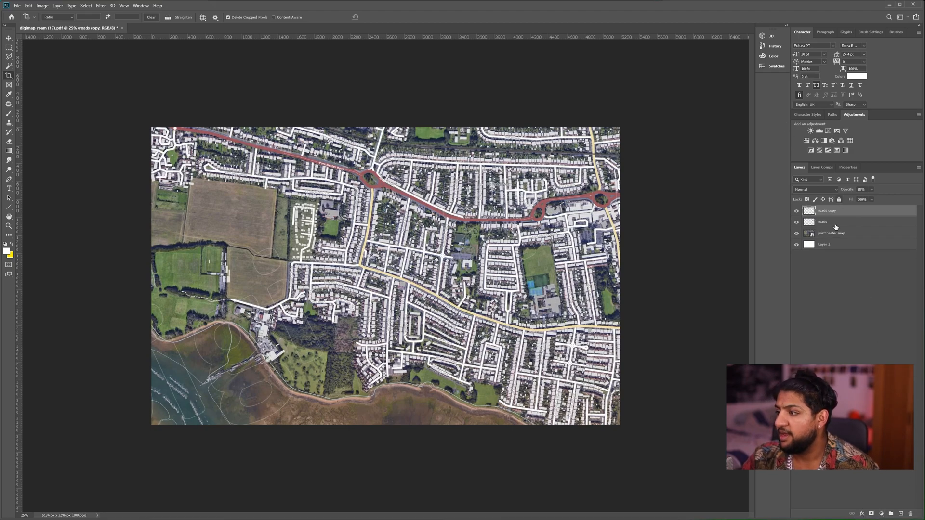
{"action": "left_click", "coordinate": [823, 222]}
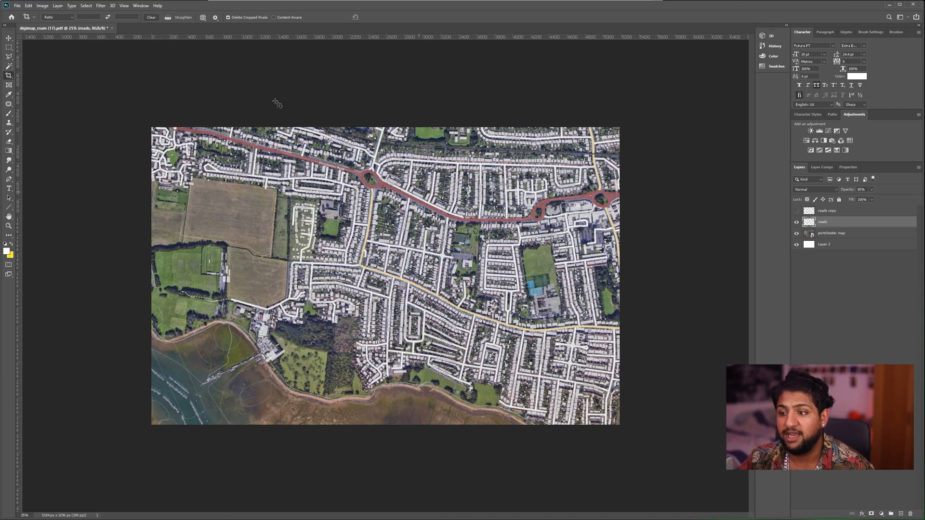
{"action": "mouse_move", "coordinate": [258, 117]}
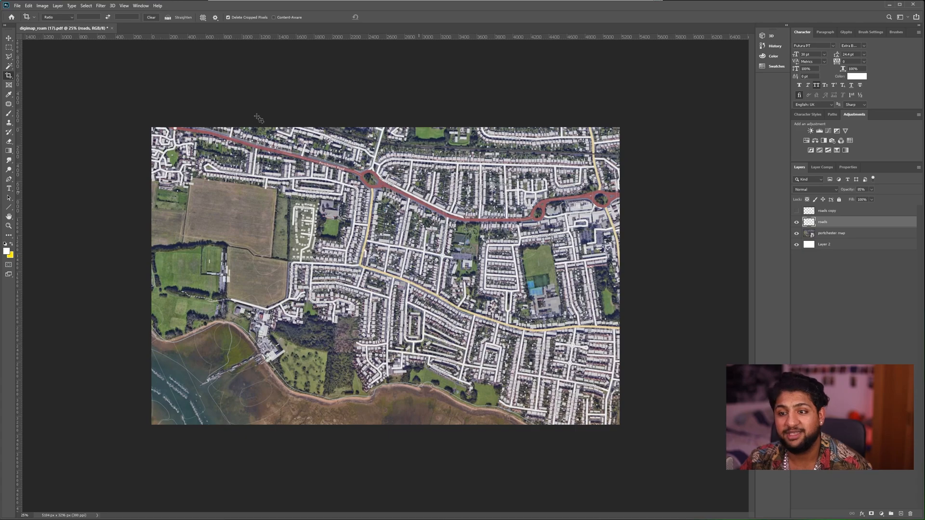
Build a Color Range selection sampling the white side roads and confirm it
{"action": "left_click", "coordinate": [85, 5]}
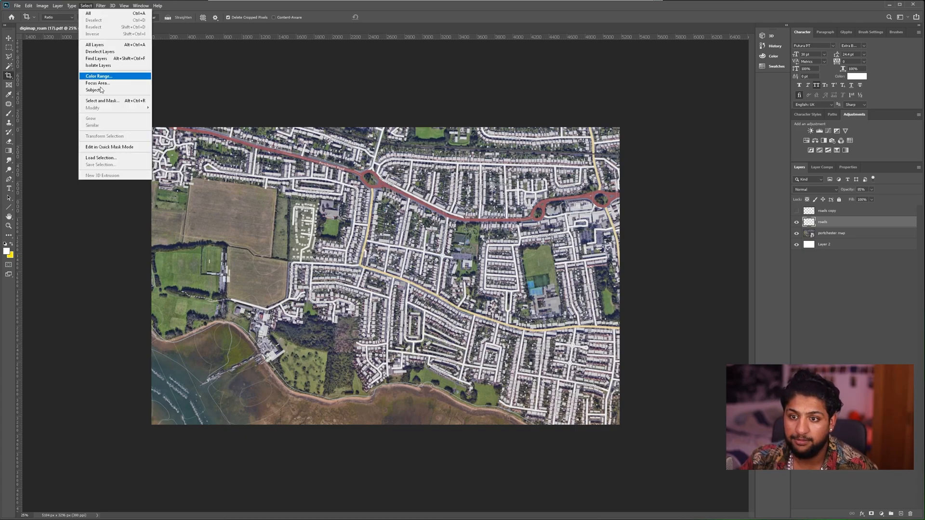
{"action": "left_click", "coordinate": [98, 75]}
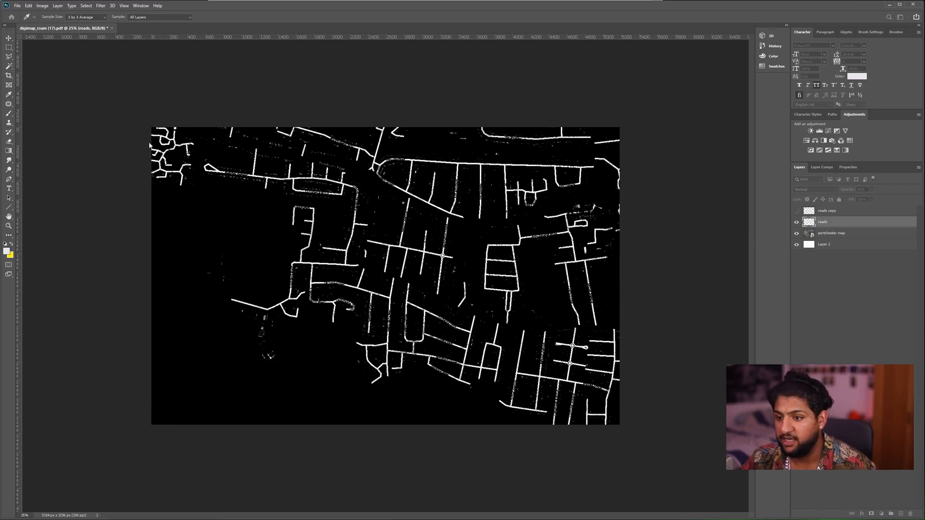
{"action": "left_click", "coordinate": [86, 6]}
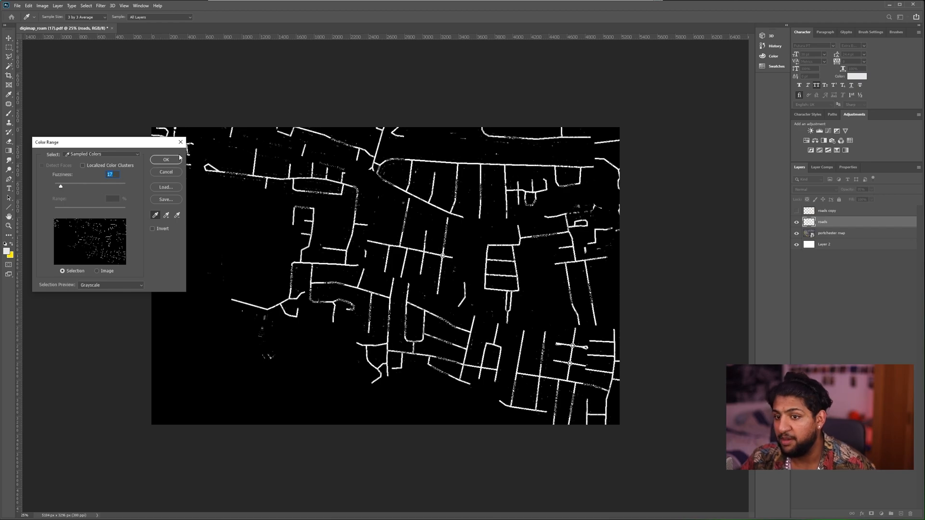
{"action": "left_click", "coordinate": [166, 159]}
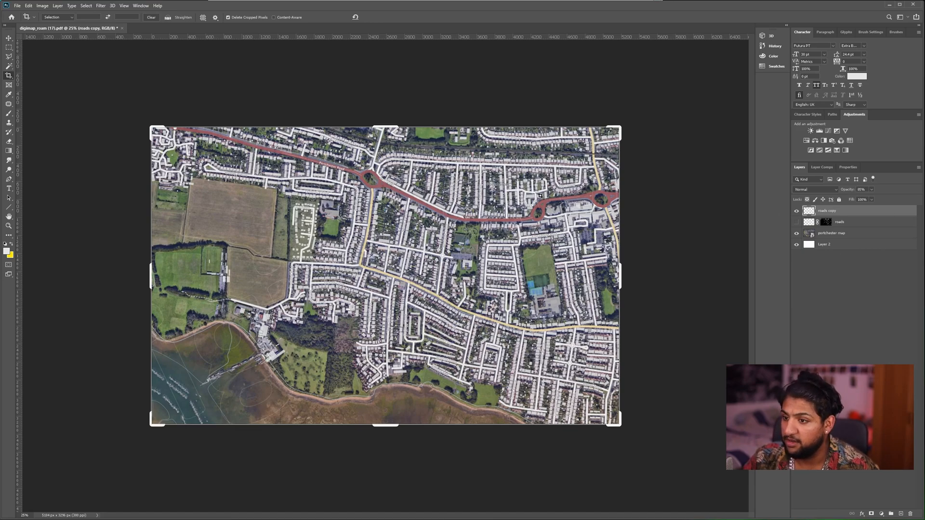
Start a Color Range selection sampling the red main road, previewing it in black and white
{"action": "left_click", "coordinate": [85, 6]}
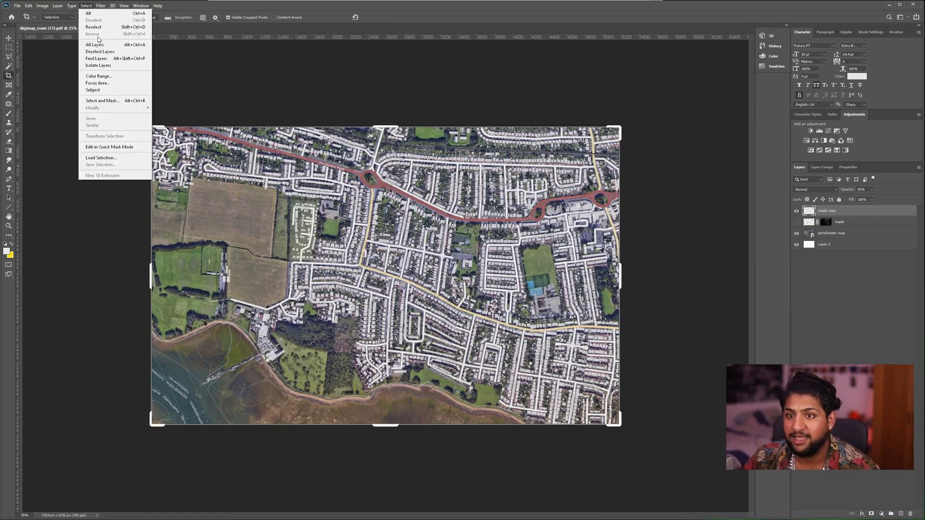
{"action": "mouse_move", "coordinate": [97, 83]}
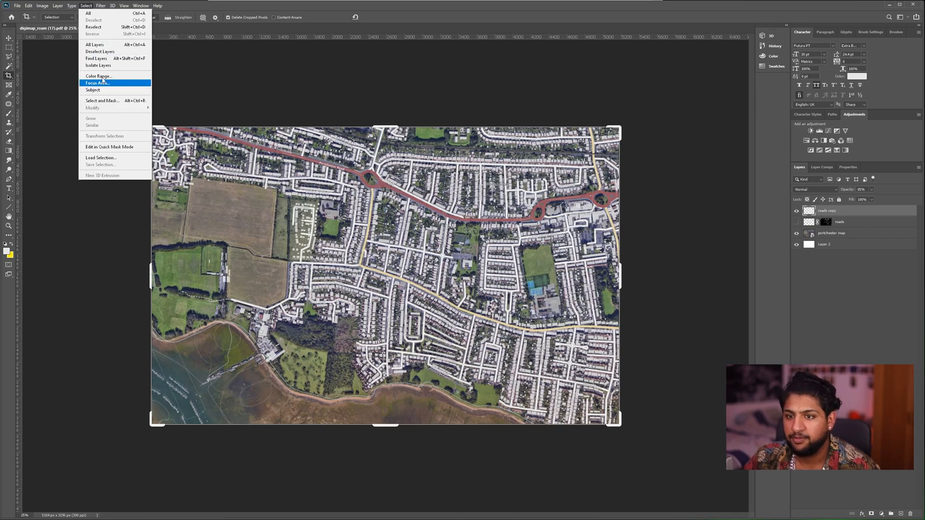
{"action": "left_click", "coordinate": [98, 75]}
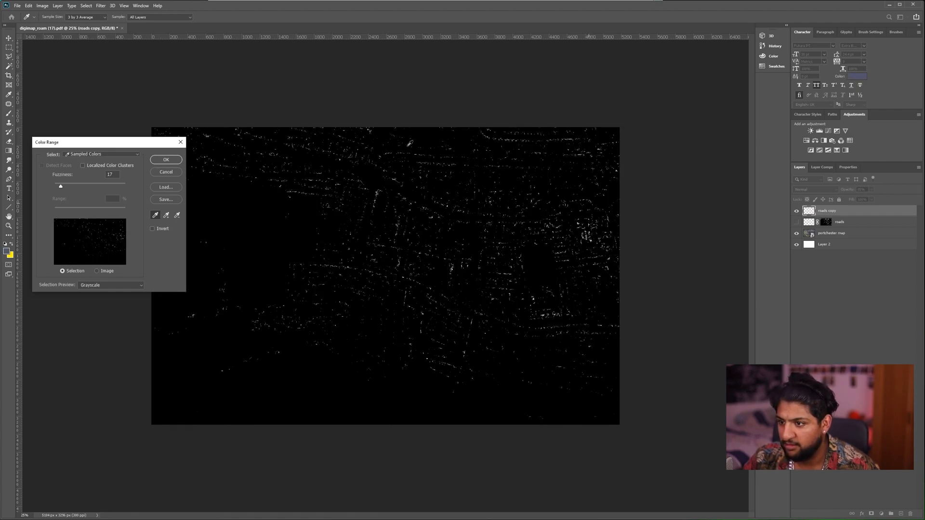
{"action": "left_click", "coordinate": [110, 285]}
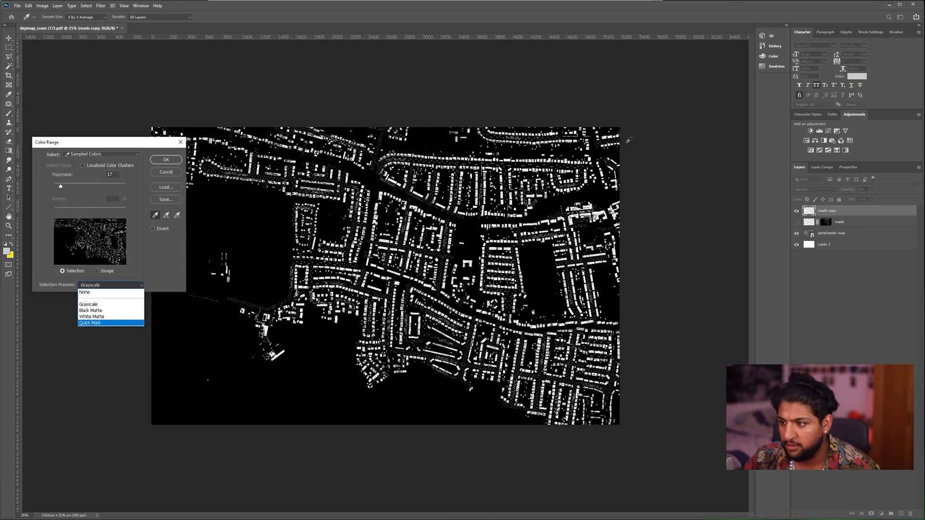
{"action": "left_click", "coordinate": [90, 323]}
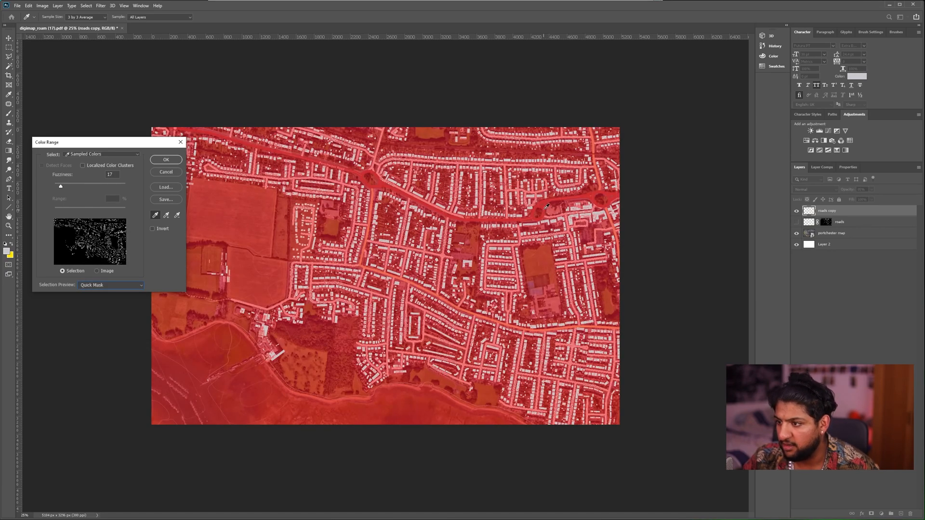
{"action": "left_click", "coordinate": [546, 207]}
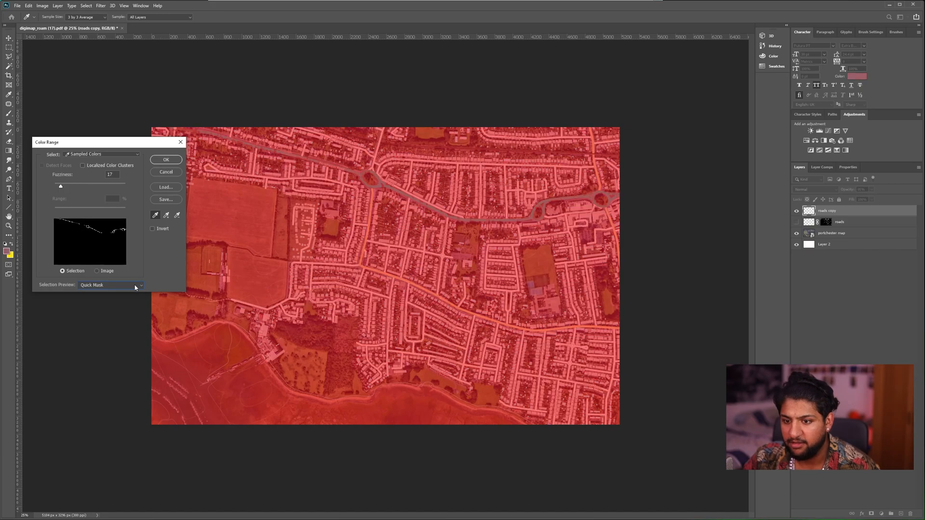
{"action": "left_click", "coordinate": [110, 285]}
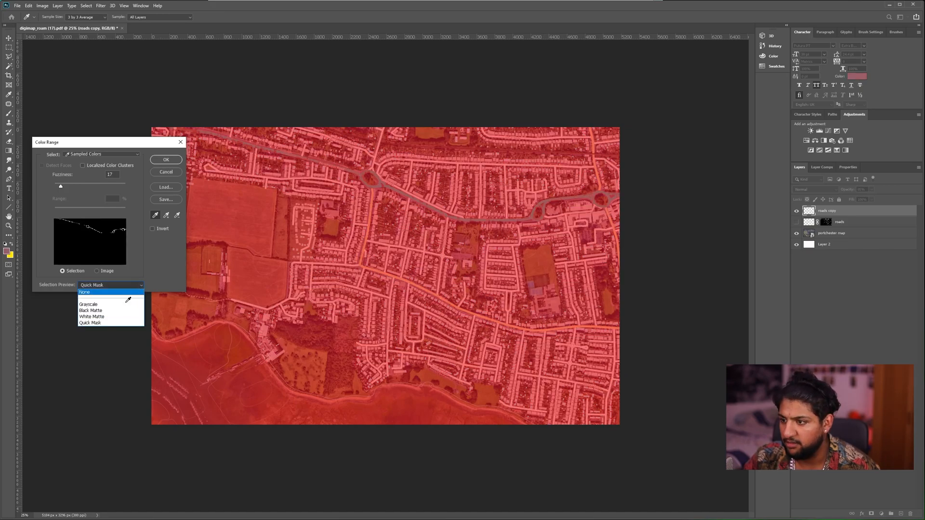
{"action": "left_click", "coordinate": [88, 304]}
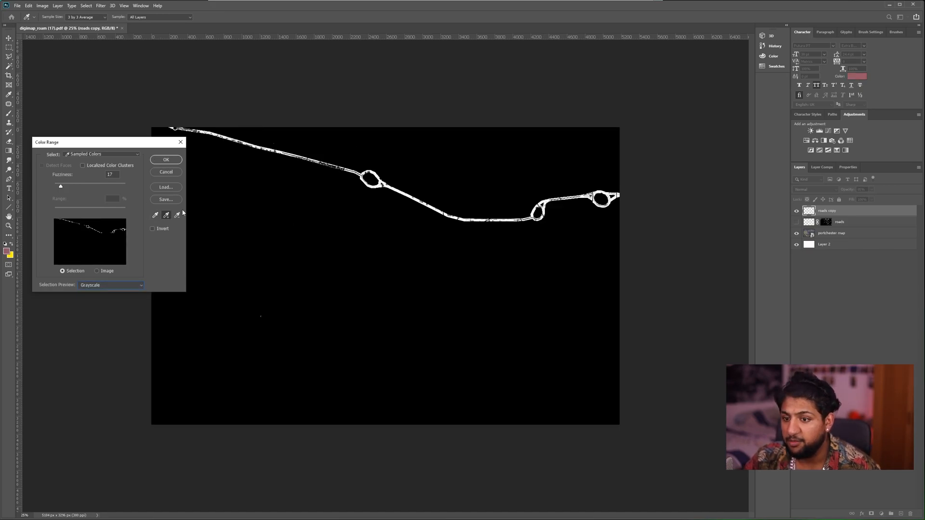
{"action": "mouse_move", "coordinate": [106, 306]}
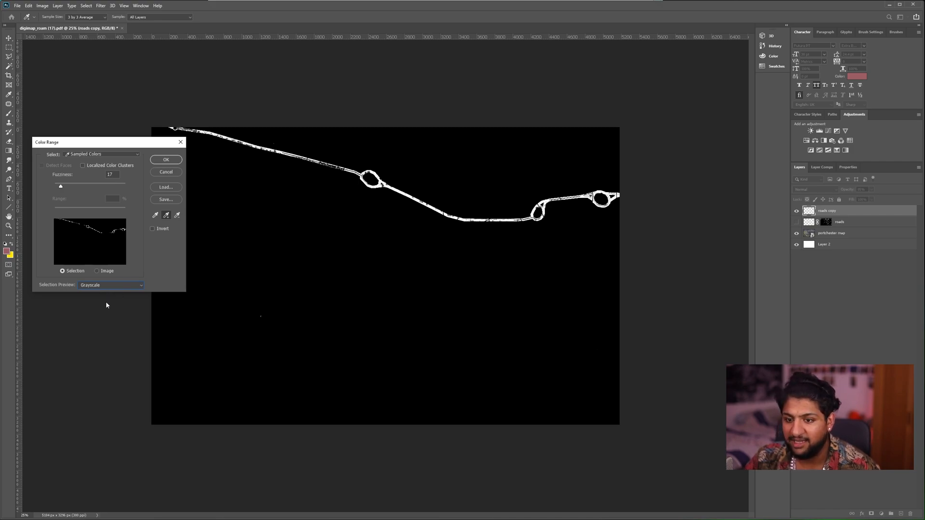
Add the yellow main road to the sample and fine-tune Fuzziness to about 19
{"action": "left_click", "coordinate": [110, 285]}
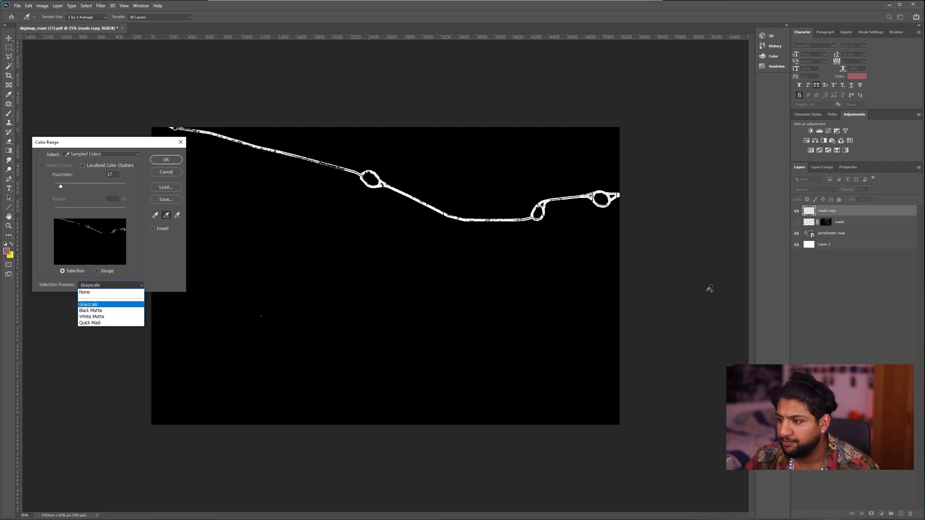
{"action": "left_click", "coordinate": [84, 292]}
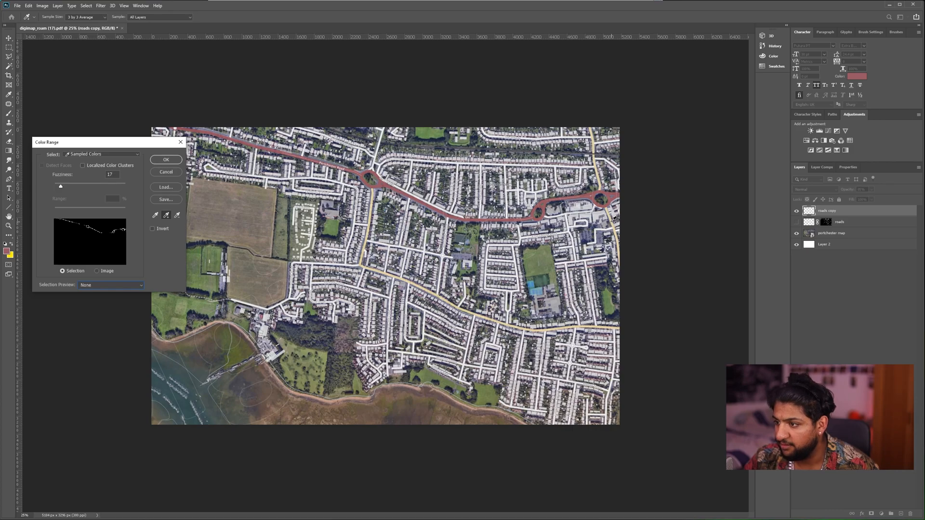
{"action": "left_click", "coordinate": [110, 286]}
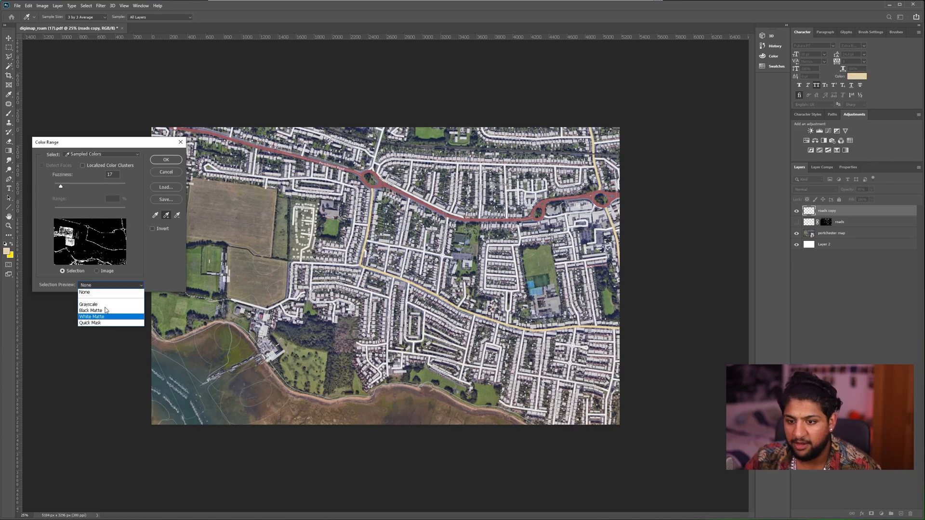
{"action": "left_click", "coordinate": [89, 303]}
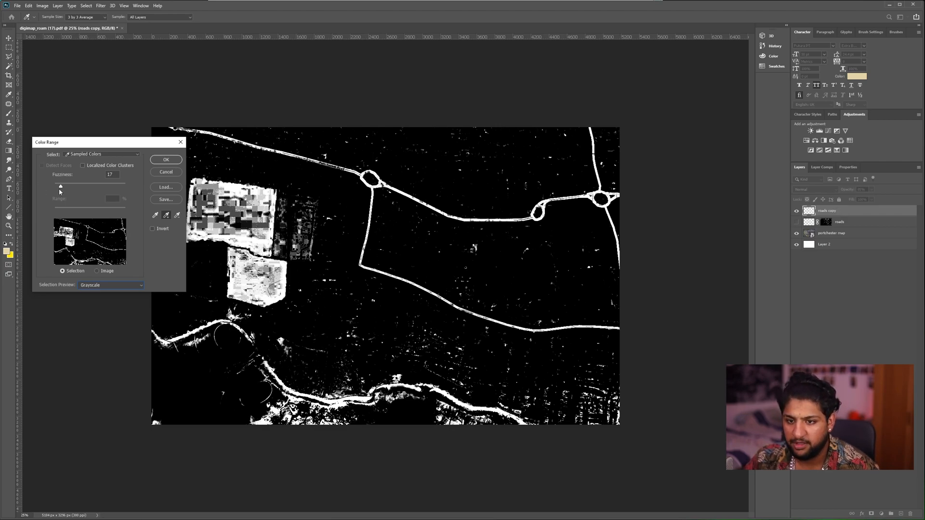
{"action": "left_click_drag", "start_coordinate": [59, 187], "coordinate": [64, 187]}
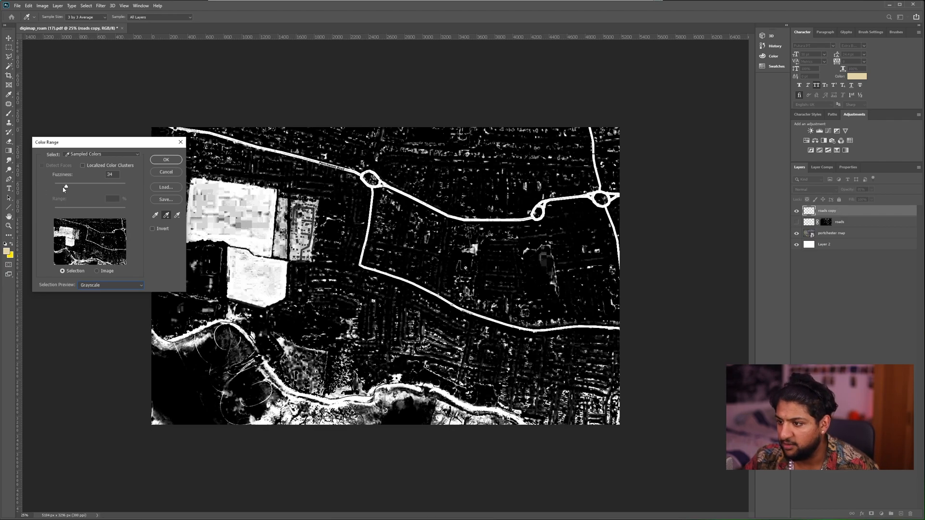
{"action": "left_click_drag", "start_coordinate": [64, 188], "coordinate": [60, 188]}
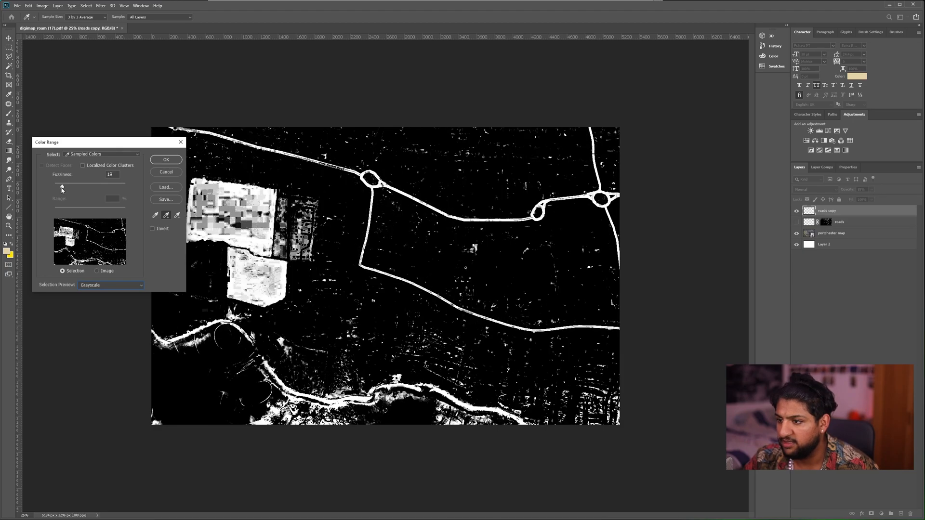
{"action": "left_click_drag", "start_coordinate": [81, 188], "coordinate": [60, 188]}
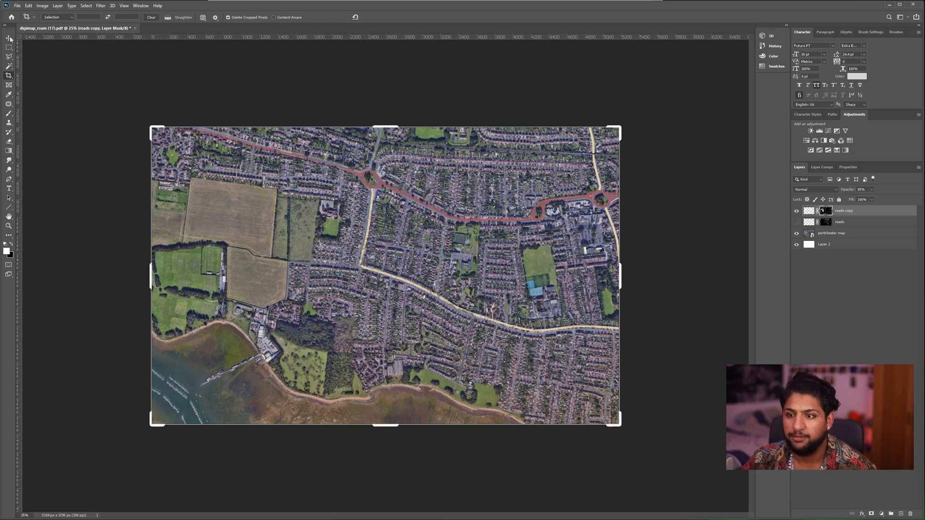
{"action": "left_click", "coordinate": [9, 38]}
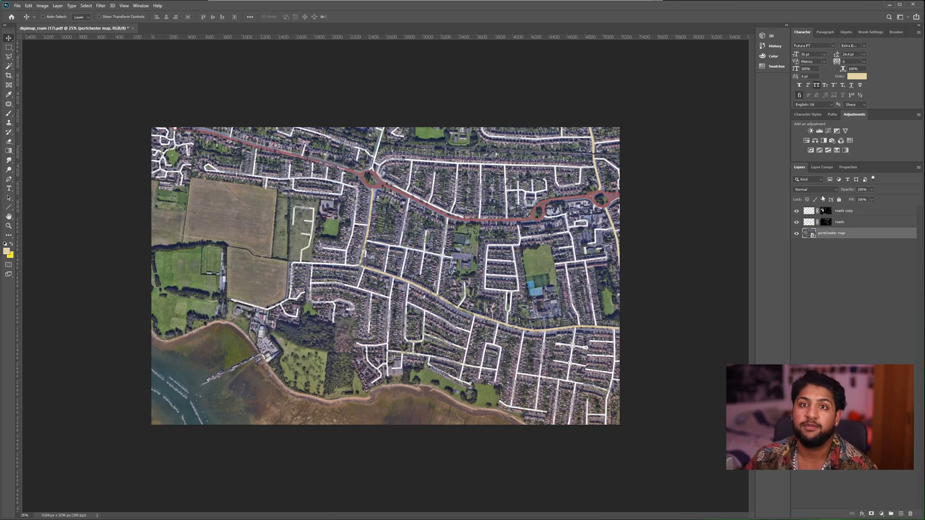
{"action": "mouse_move", "coordinate": [816, 190]}
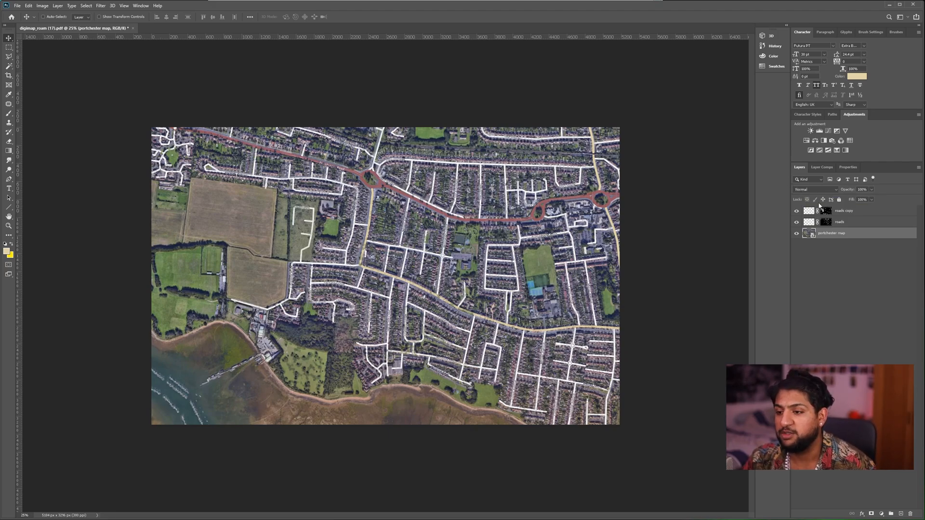
{"action": "mouse_move", "coordinate": [670, 217]}
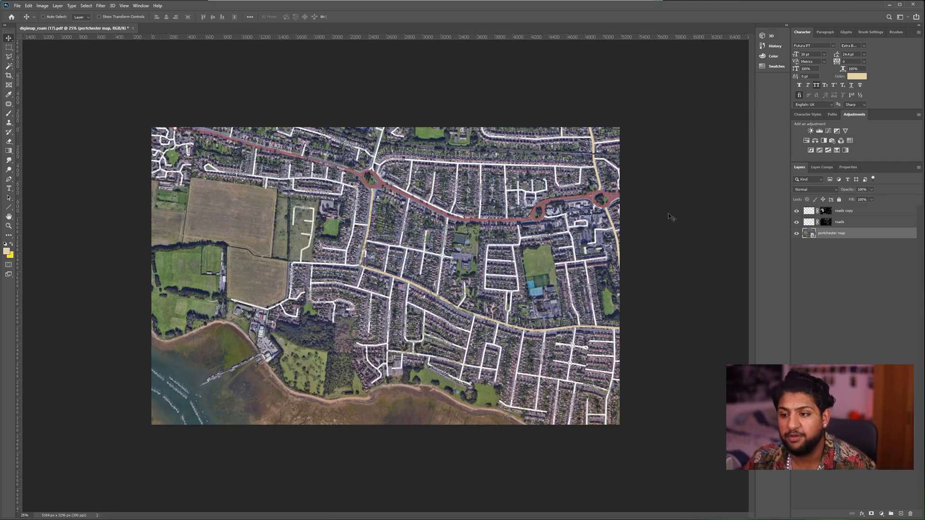
{"action": "left_click", "coordinate": [42, 6]}
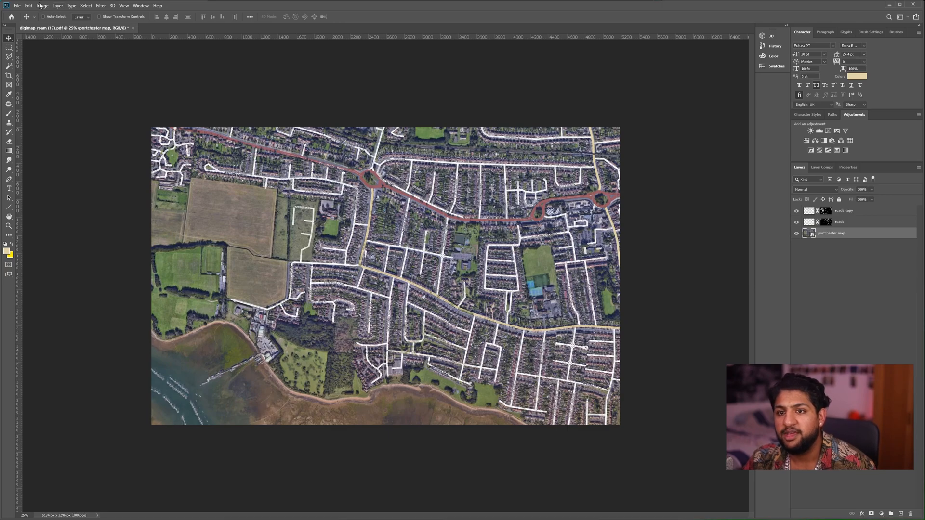
{"action": "left_click", "coordinate": [41, 6]}
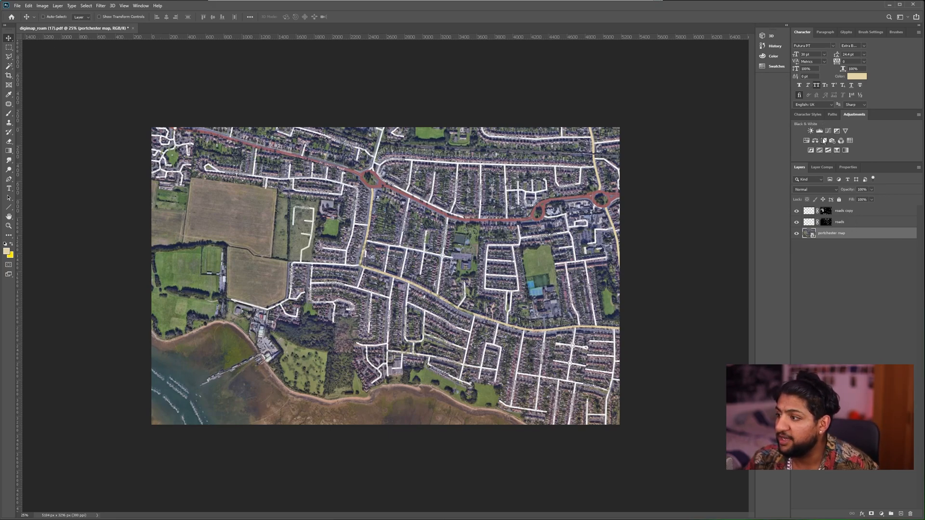
Add a Black & White adjustment layer, darkening the greens and tuning the tonal balance
{"action": "left_click", "coordinate": [810, 130]}
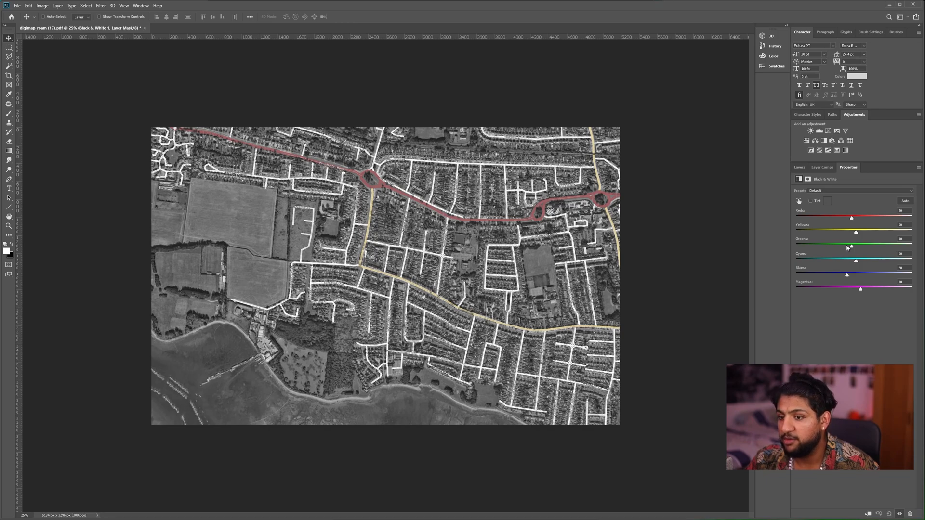
{"action": "left_click_drag", "start_coordinate": [856, 246], "coordinate": [826, 245]}
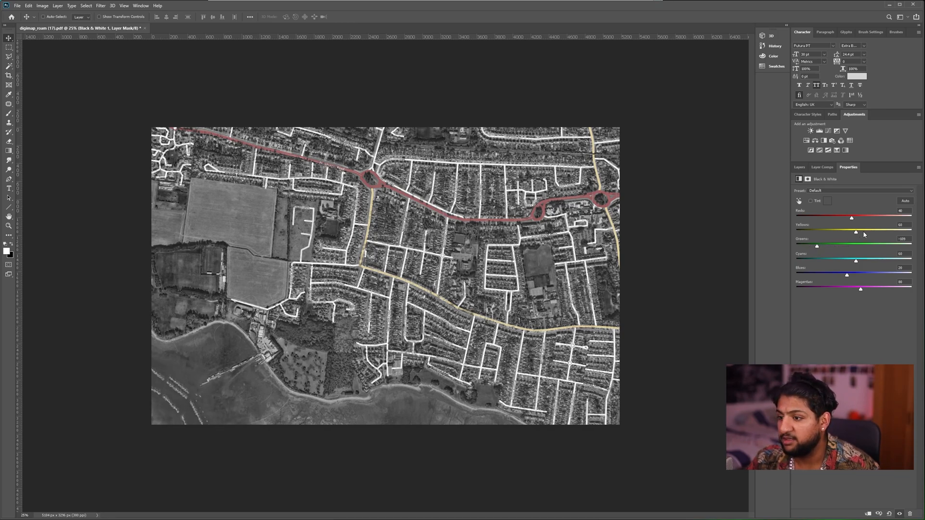
{"action": "left_click_drag", "start_coordinate": [855, 232], "coordinate": [867, 232]}
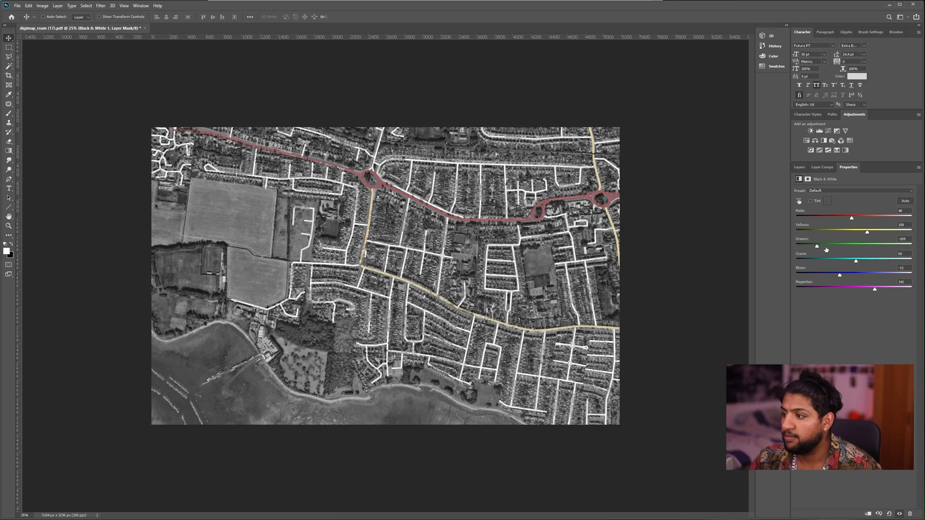
{"action": "left_click", "coordinate": [800, 167]}
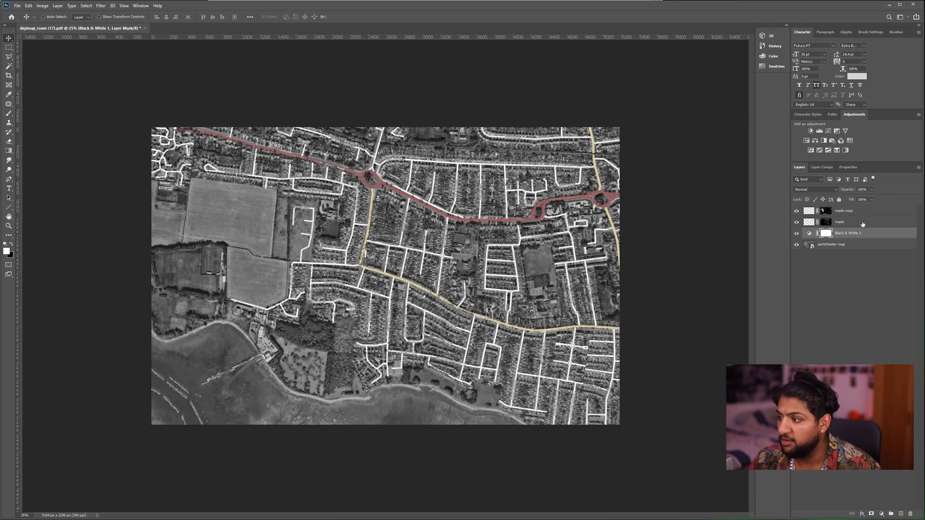
Give the roads layer a yellow Color Overlay style
{"action": "double_click", "coordinate": [855, 221]}
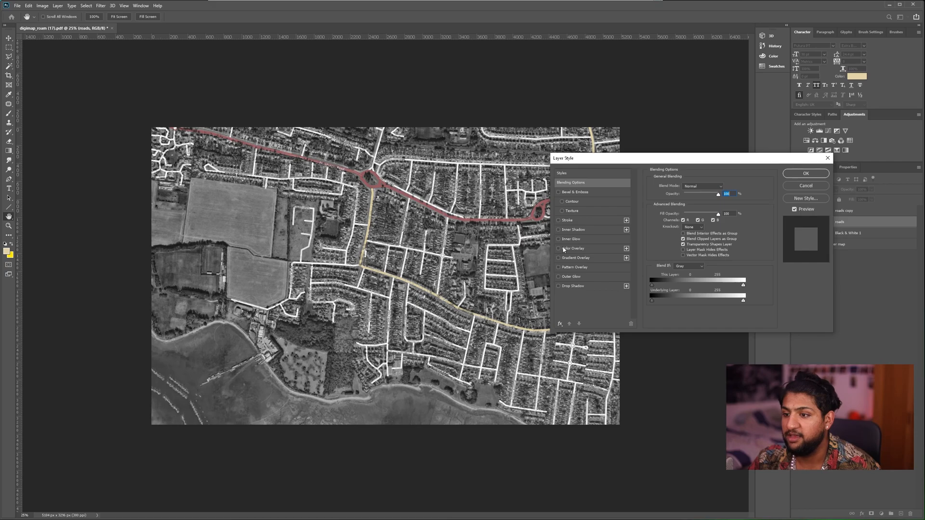
{"action": "left_click", "coordinate": [558, 248]}
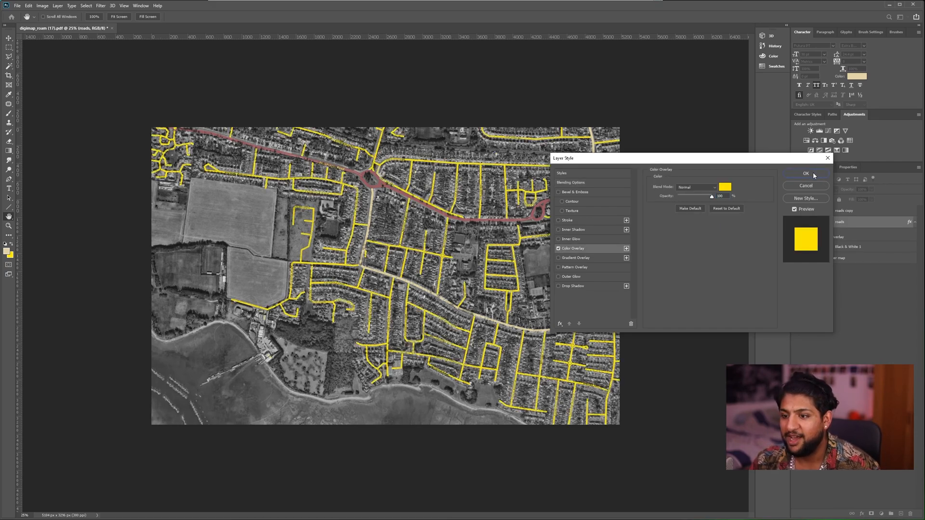
{"action": "left_click", "coordinate": [806, 174]}
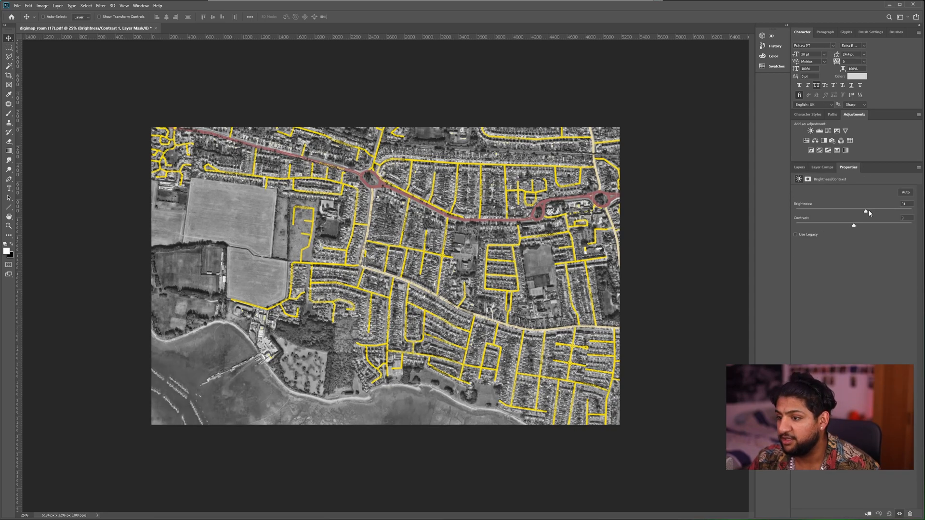
Raise Brightness and Contrast on the adjustment layer for a crisper grayscale backdrop
{"action": "left_click_drag", "start_coordinate": [867, 211], "coordinate": [869, 211]}
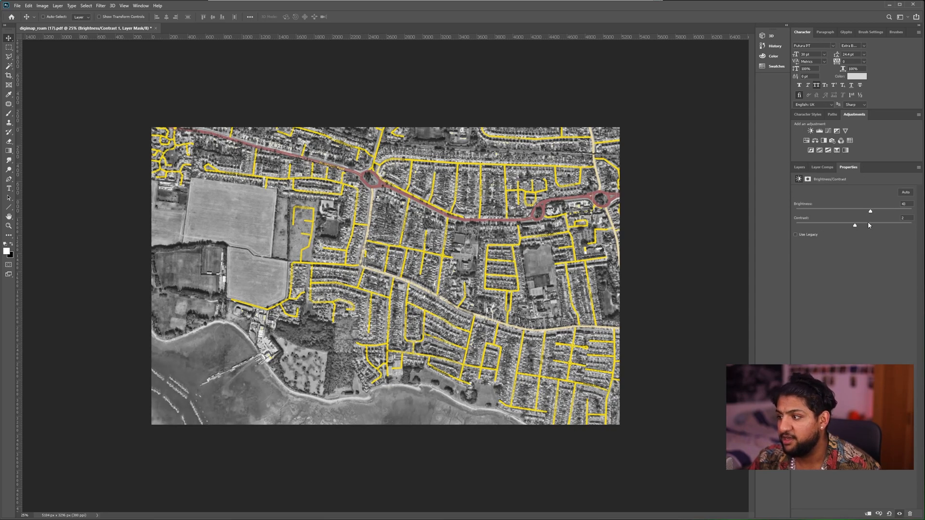
{"action": "left_click_drag", "start_coordinate": [855, 224], "coordinate": [869, 225]}
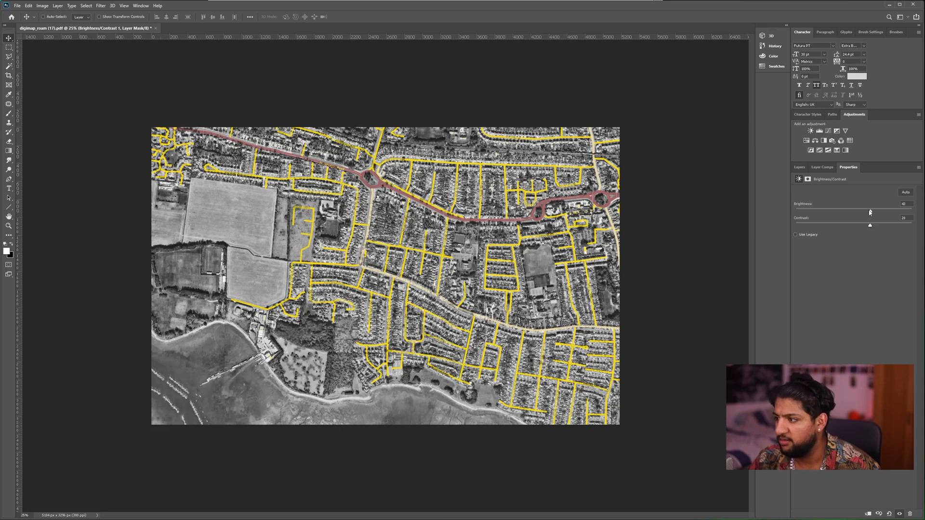
{"action": "left_click", "coordinate": [800, 167]}
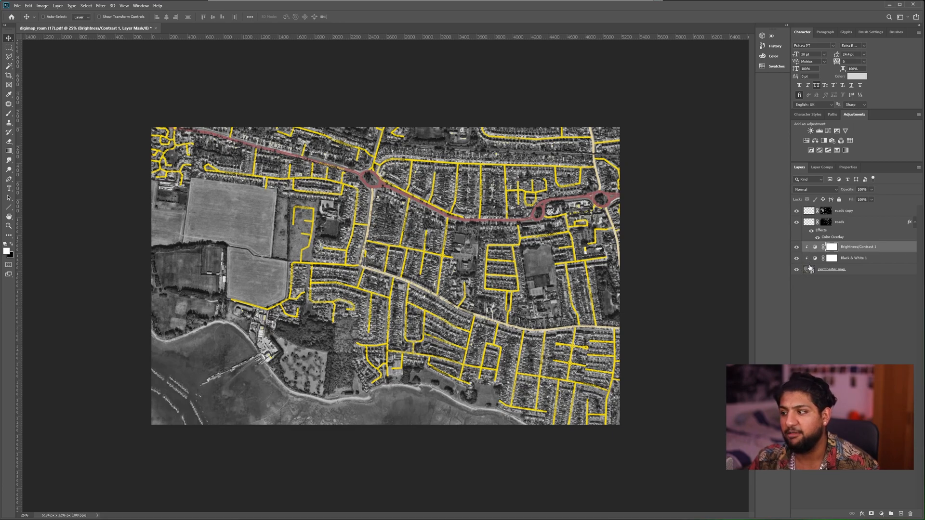
{"action": "mouse_move", "coordinate": [868, 214]}
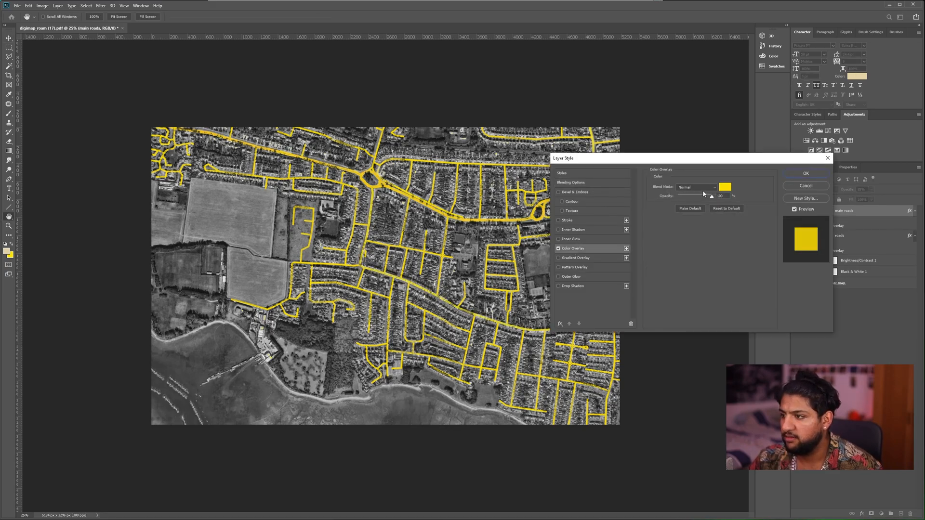
Set the main roads layer's Color Overlay to white
{"action": "left_click", "coordinate": [725, 186]}
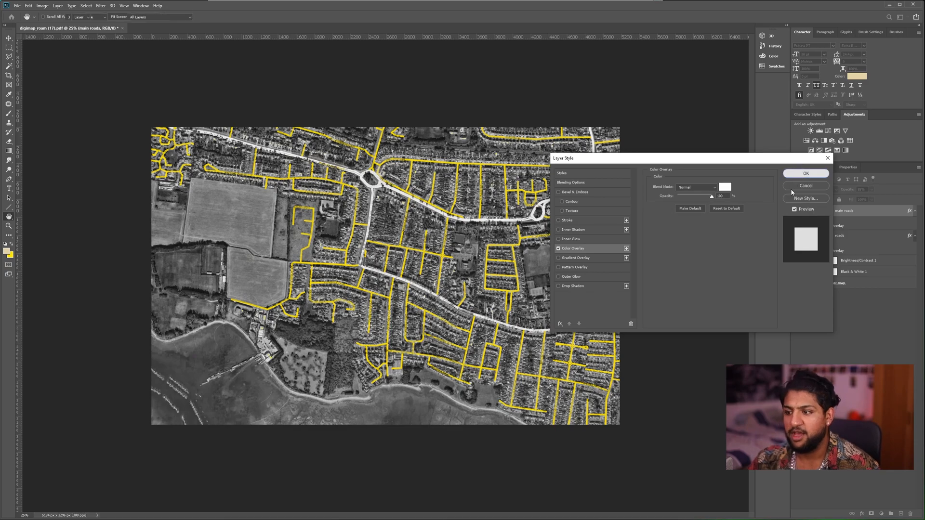
{"action": "left_click", "coordinate": [805, 173]}
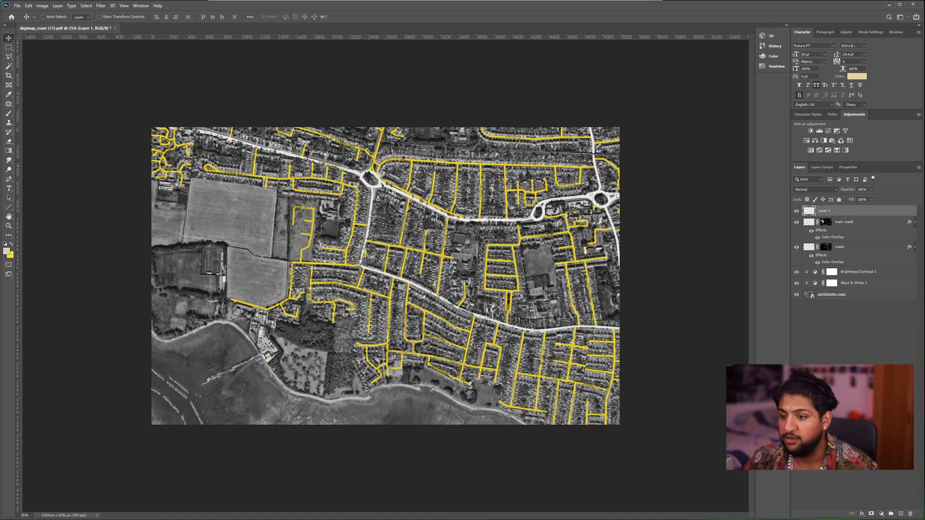
Select and fill the site box areas lower-left and upper-right with yellow using rectangular marquee selections
{"action": "left_click", "coordinate": [8, 44]}
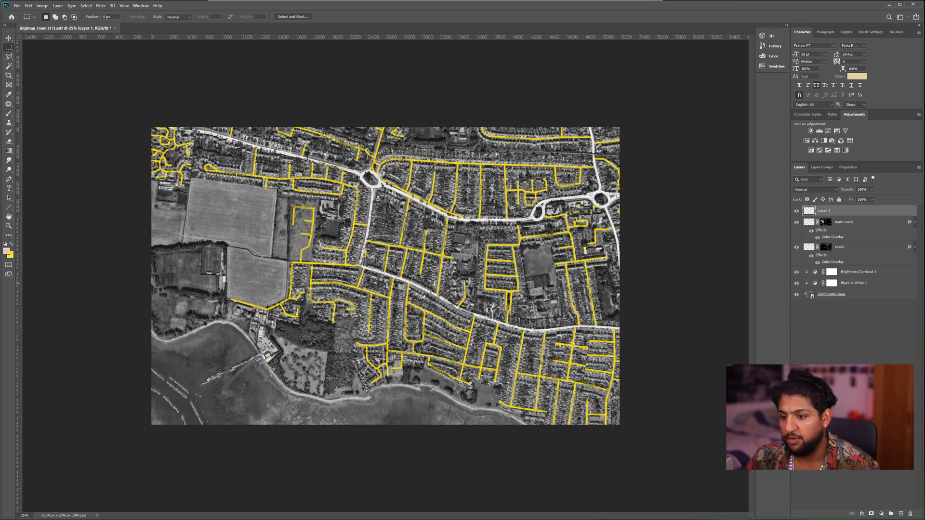
{"action": "left_click_drag", "start_coordinate": [189, 281], "coordinate": [332, 381]}
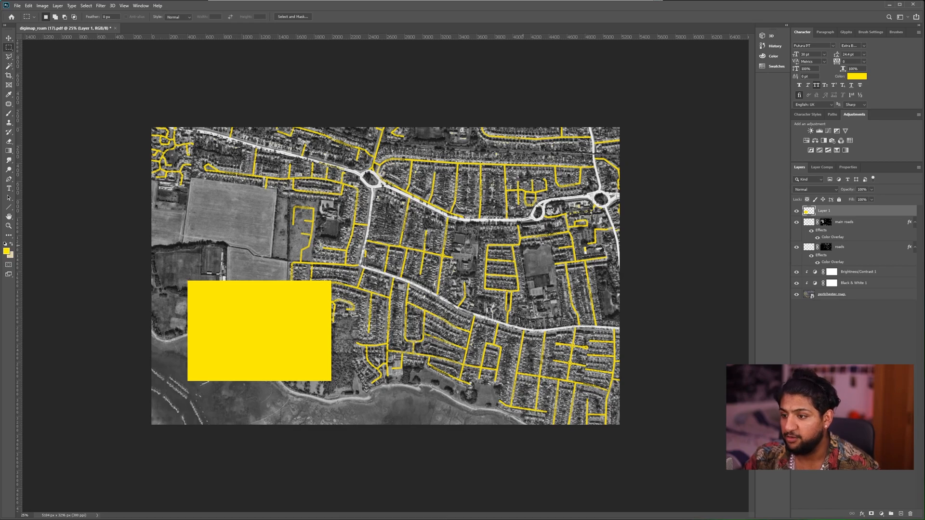
{"action": "left_click_drag", "start_coordinate": [418, 208], "coordinate": [504, 289]}
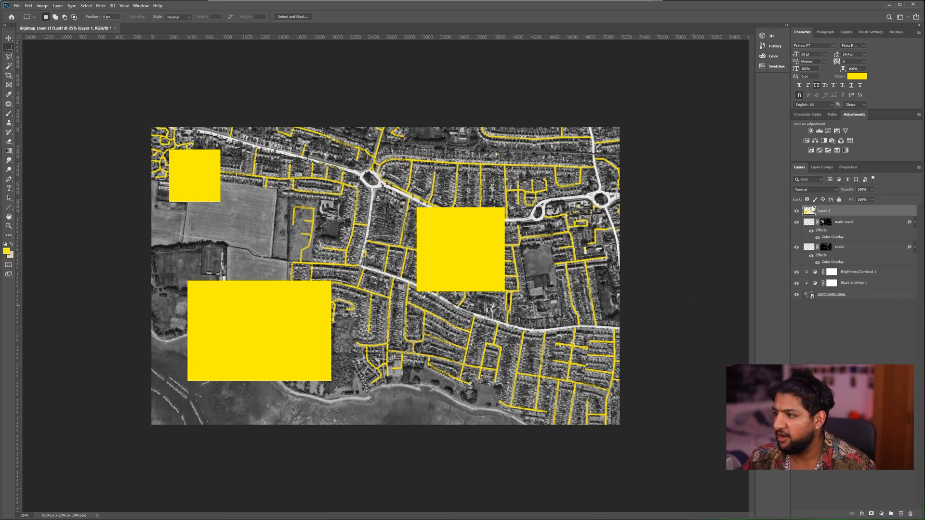
Blend Layer 1 with Overlay mode so the yellow boxes tint the map beneath
{"action": "left_click", "coordinate": [815, 188]}
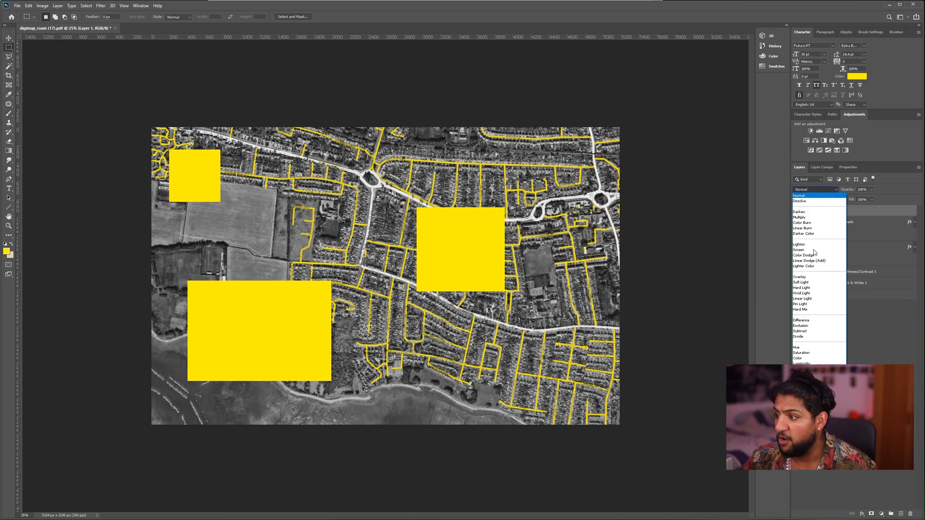
{"action": "left_click", "coordinate": [800, 276]}
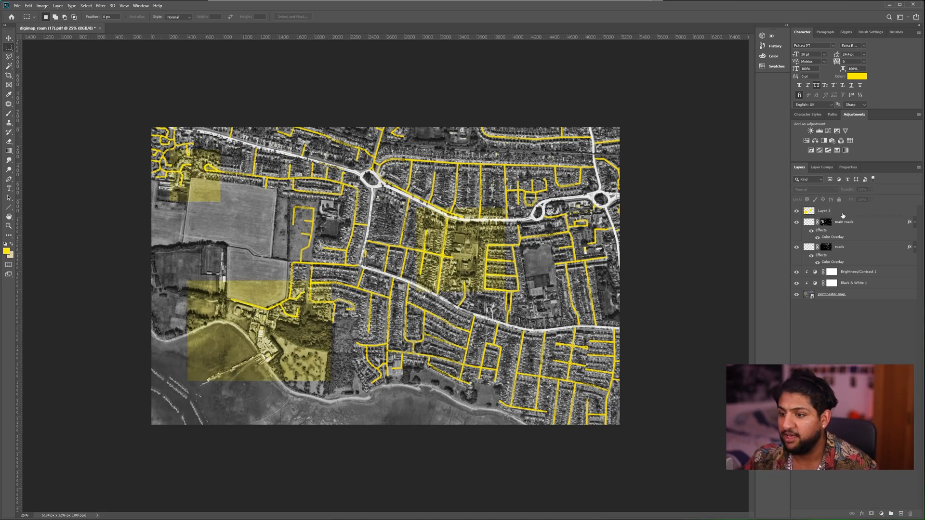
Add a 27 px stroke to Layer 1 via Layer Style and start picking its colour
{"action": "double_click", "coordinate": [825, 211]}
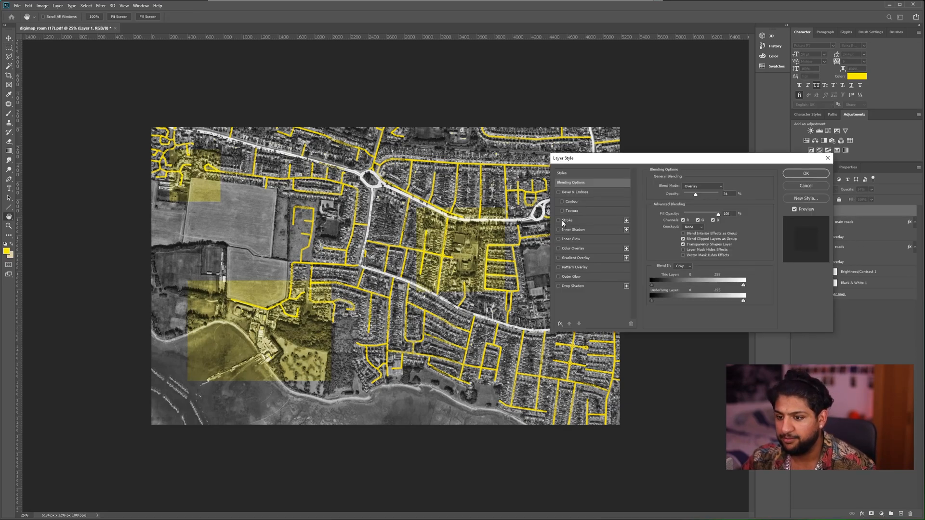
{"action": "left_click", "coordinate": [566, 219]}
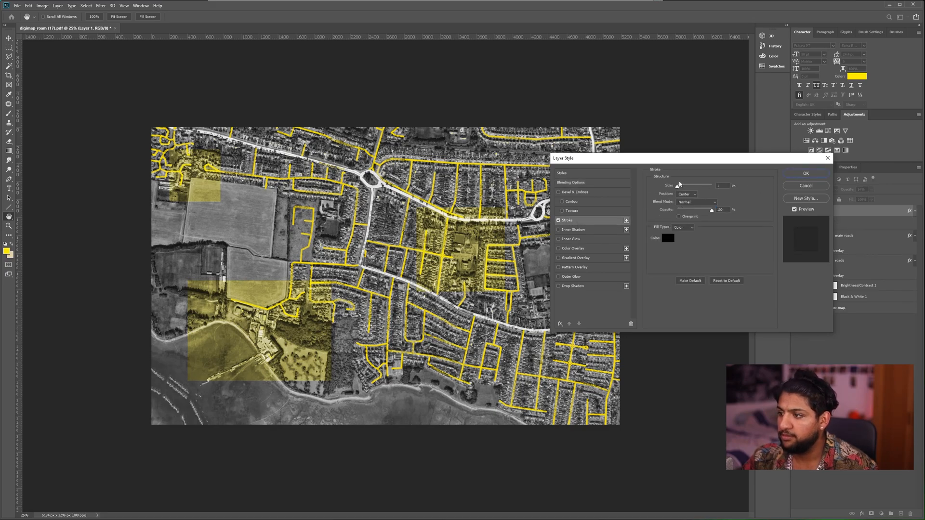
{"action": "left_click_drag", "start_coordinate": [679, 185], "coordinate": [684, 185]}
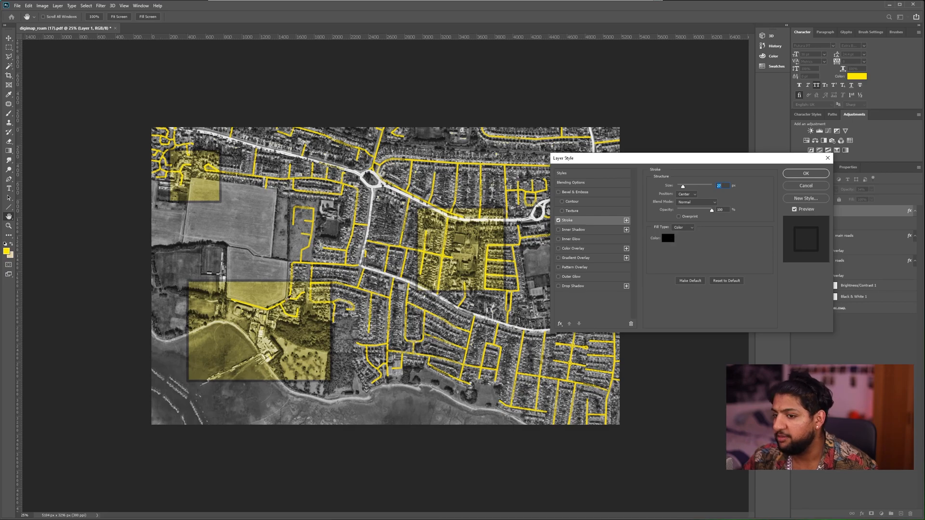
{"action": "left_click", "coordinate": [666, 238]}
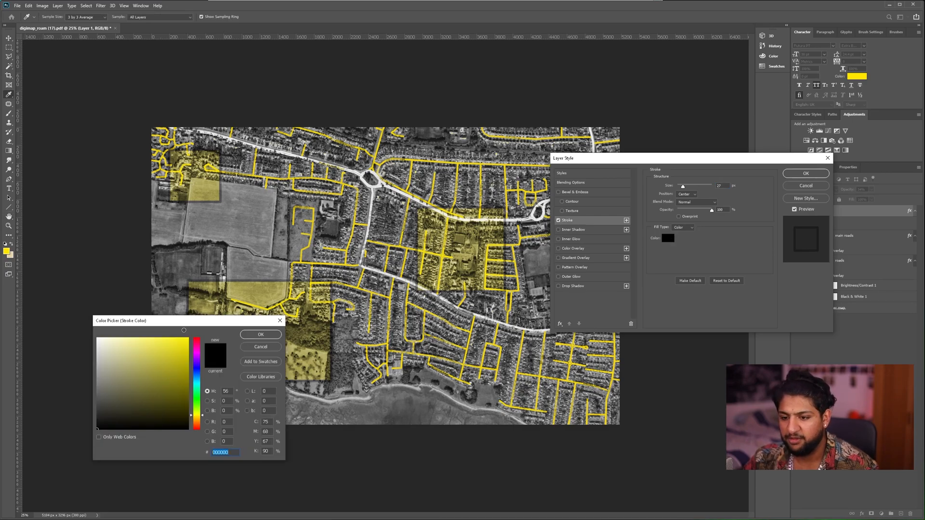